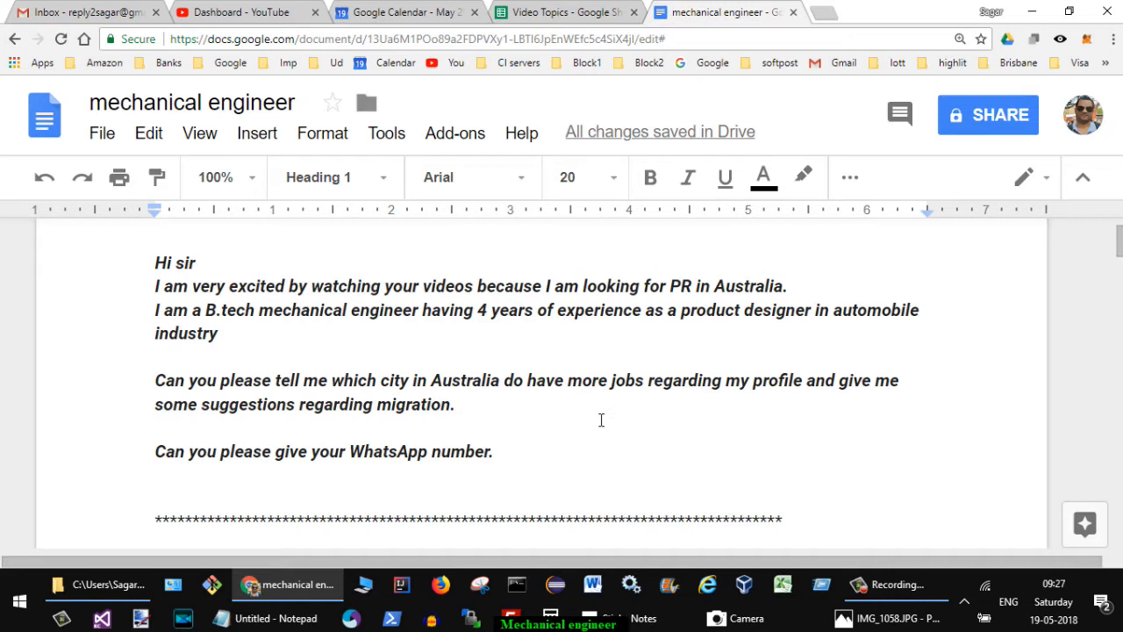
- Scroll past the query message to the Roles heading and its six-job numbered list
{"action": "scroll", "scroll_direction": "down", "scroll_amount": 3}
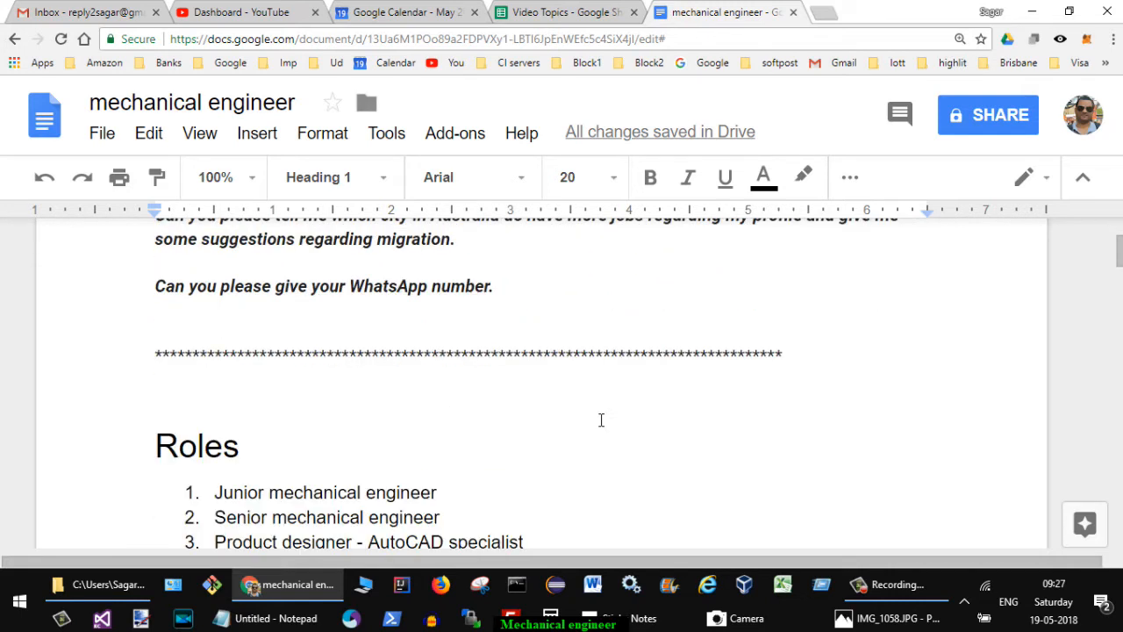
{"action": "scroll", "scroll_direction": "down", "scroll_amount": 3}
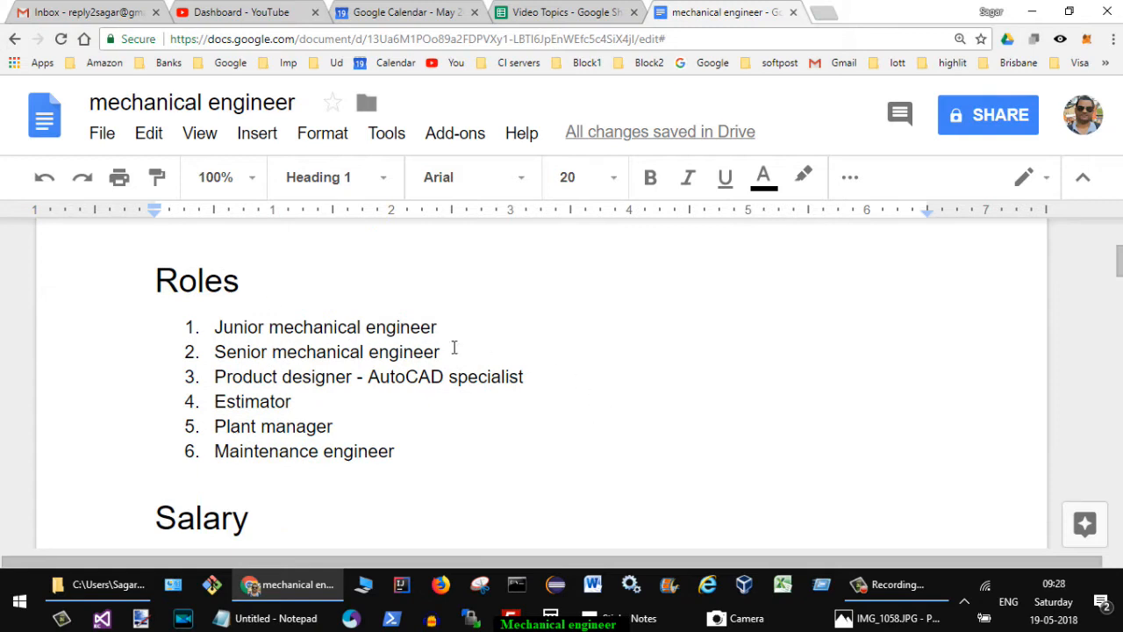
{"action": "mouse_move", "coordinate": [523, 309]}
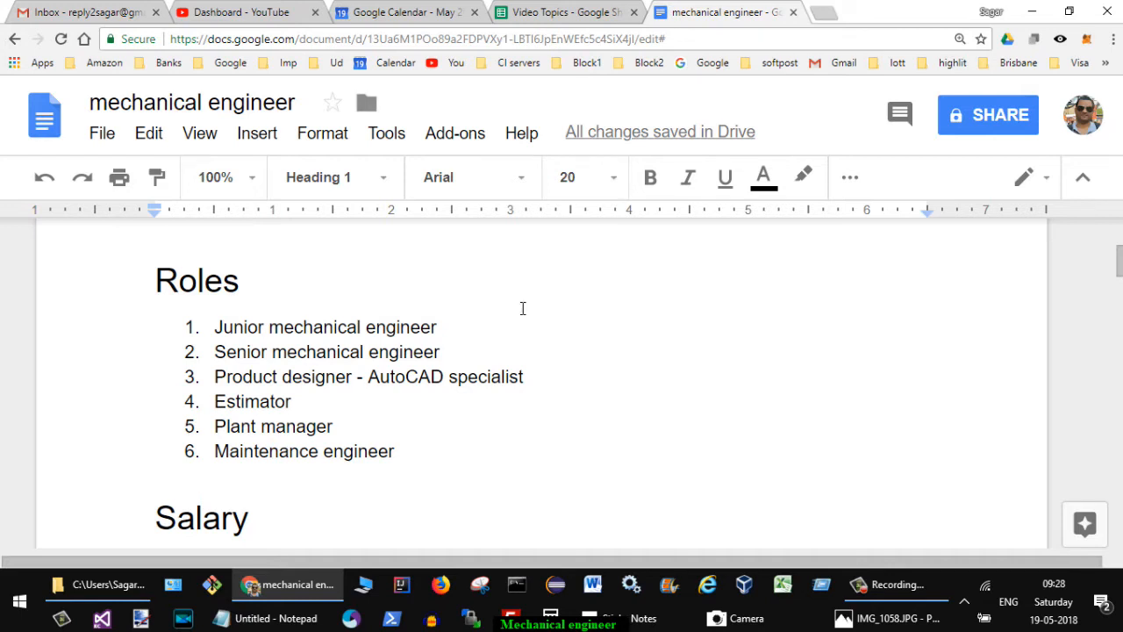
{"action": "mouse_move", "coordinate": [509, 319]}
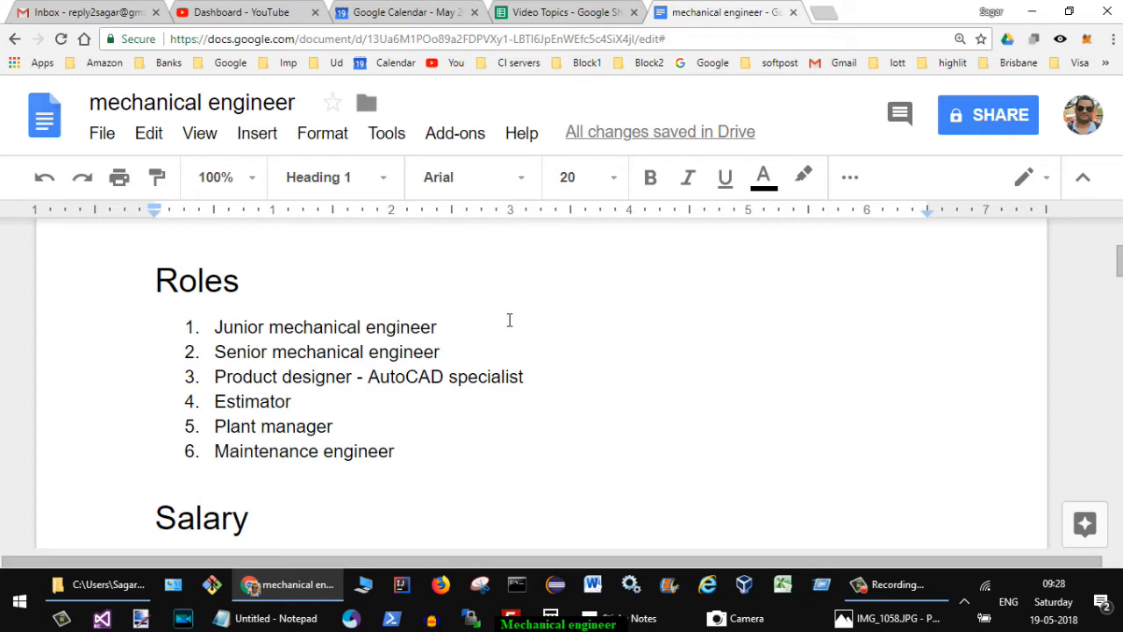
{"action": "mouse_move", "coordinate": [477, 388]}
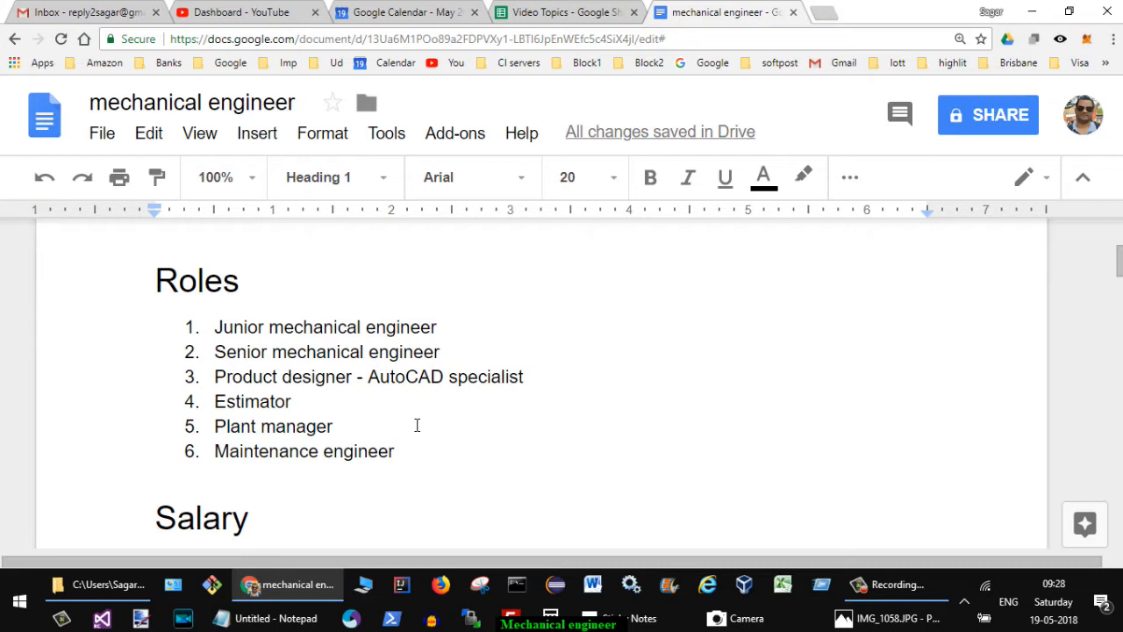
- Scroll past the Roles list to the Salary heading with its three pay ranges
{"action": "scroll", "scroll_direction": "down", "scroll_amount": 3}
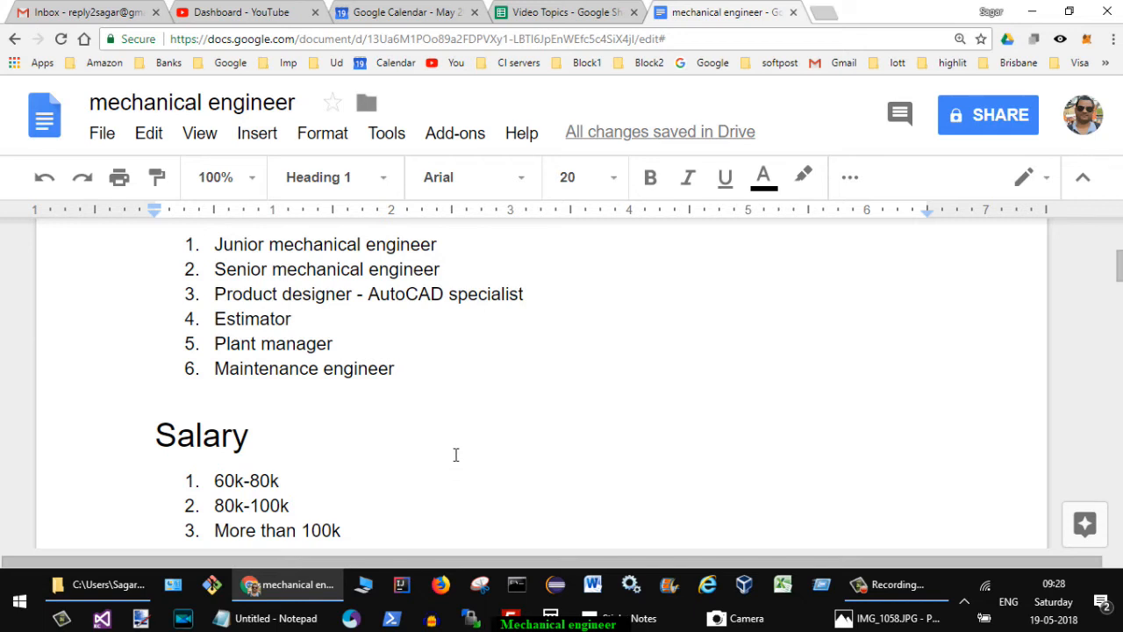
{"action": "scroll", "scroll_direction": "down", "scroll_amount": 3}
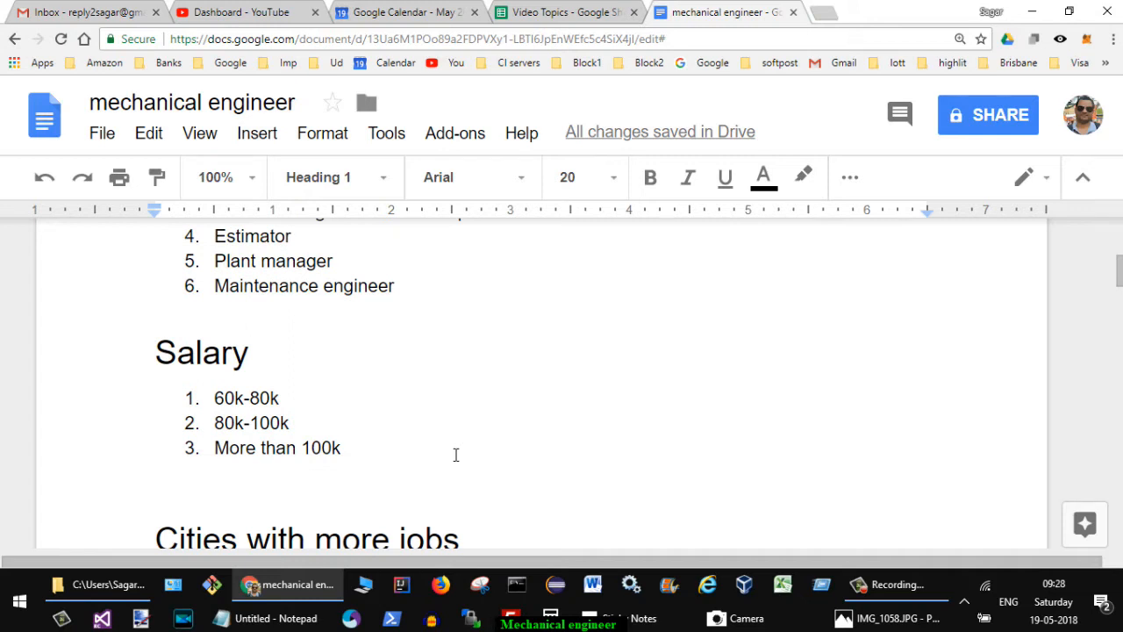
{"action": "mouse_move", "coordinate": [307, 410]}
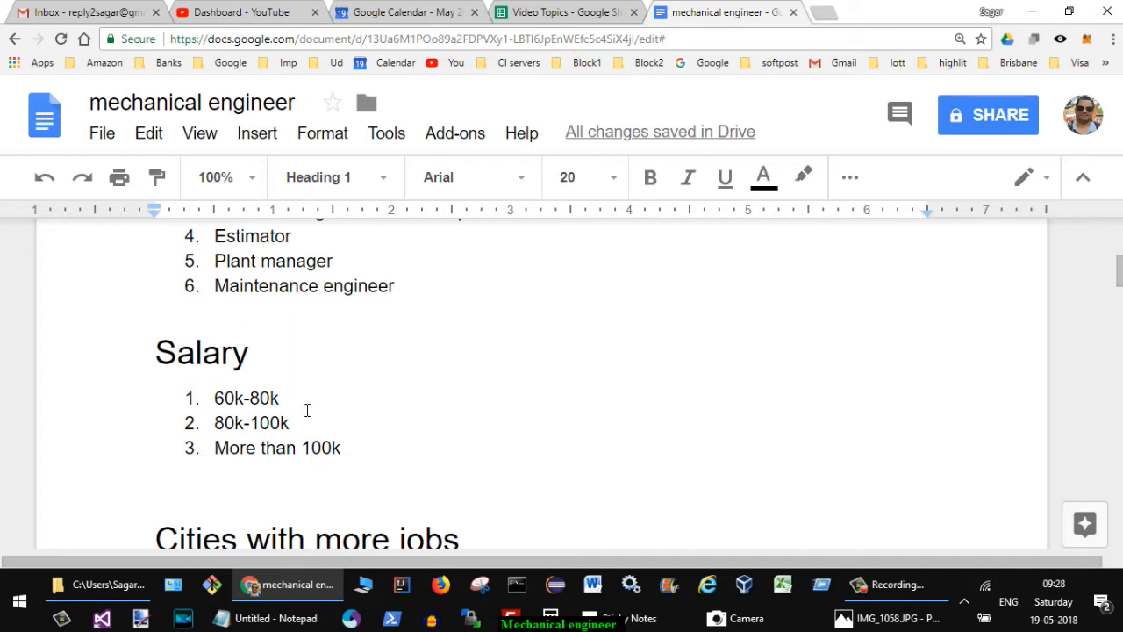
{"action": "mouse_move", "coordinate": [618, 309]}
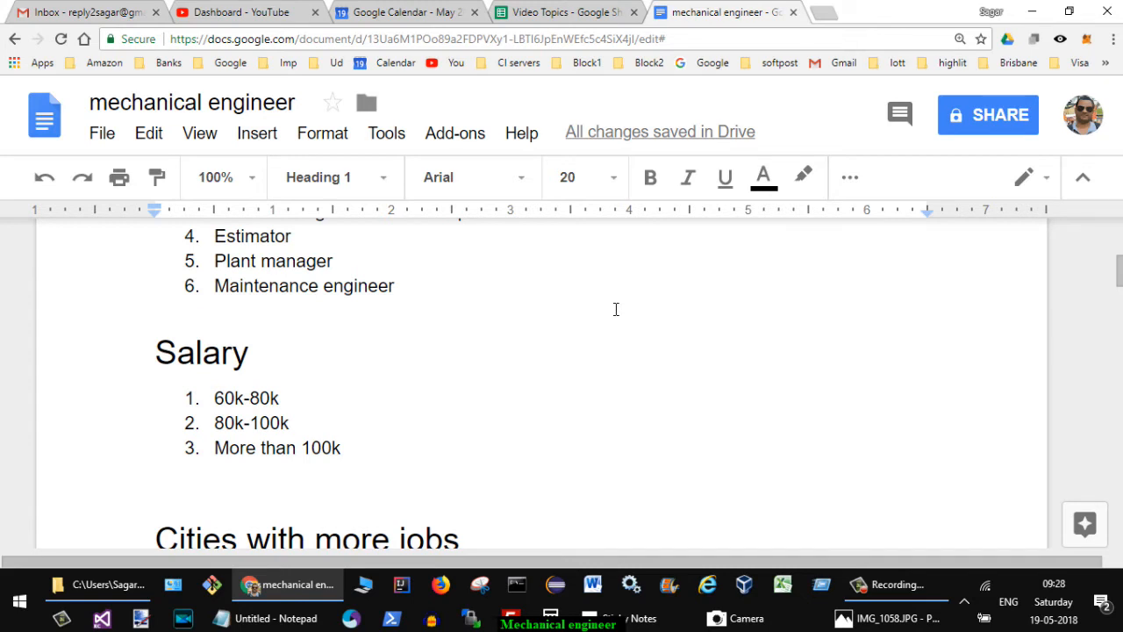
{"action": "scroll", "scroll_direction": "down", "scroll_amount": 3}
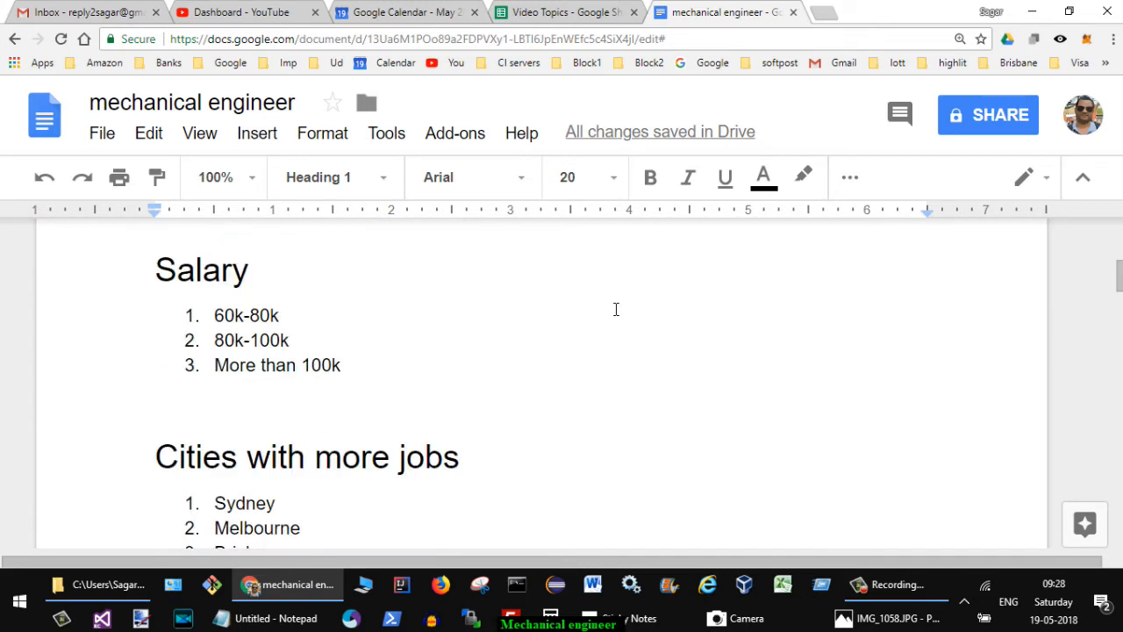
- Scroll so the Cities list shows Sydney, Melbourne, Brisbane, Perth and Adelaide
{"action": "scroll", "scroll_direction": "down", "scroll_amount": 3}
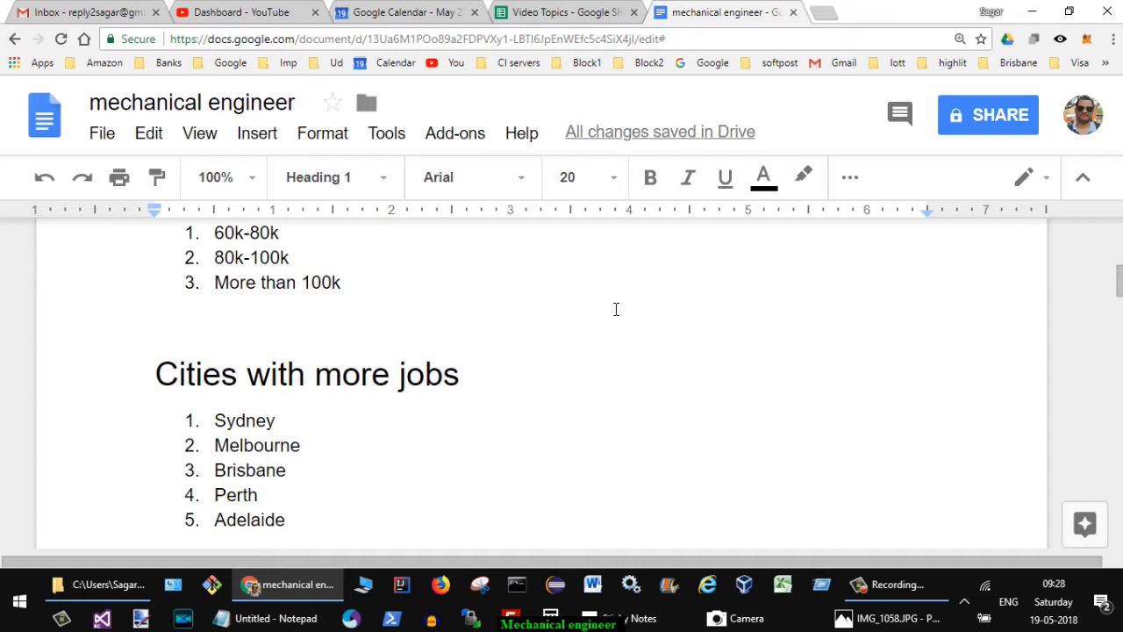
{"action": "mouse_move", "coordinate": [383, 417]}
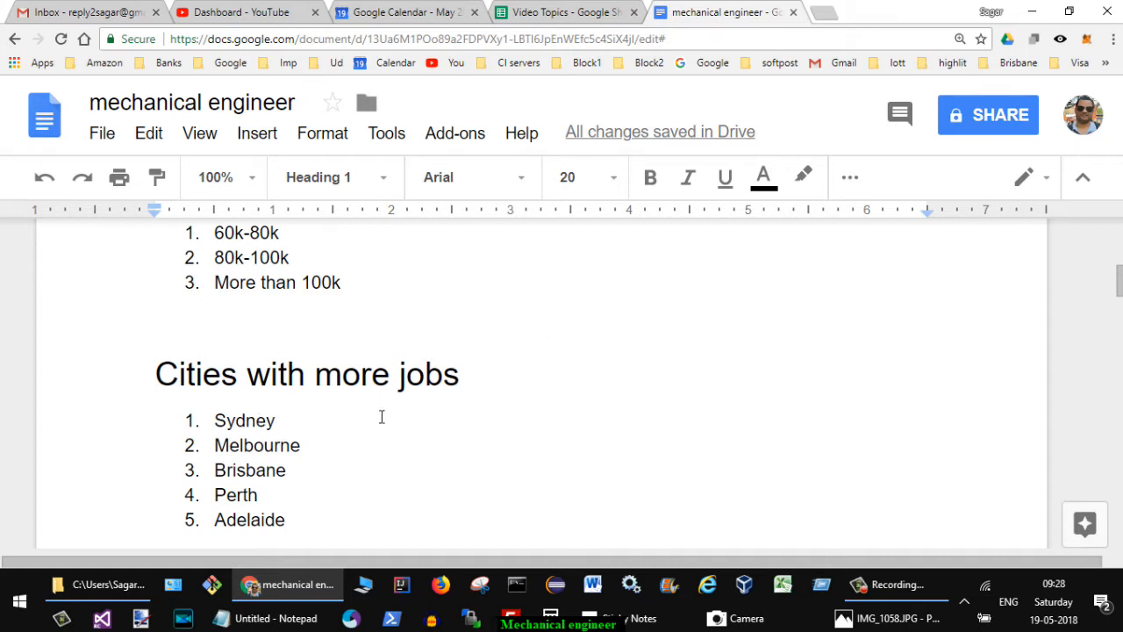
{"action": "mouse_move", "coordinate": [379, 428]}
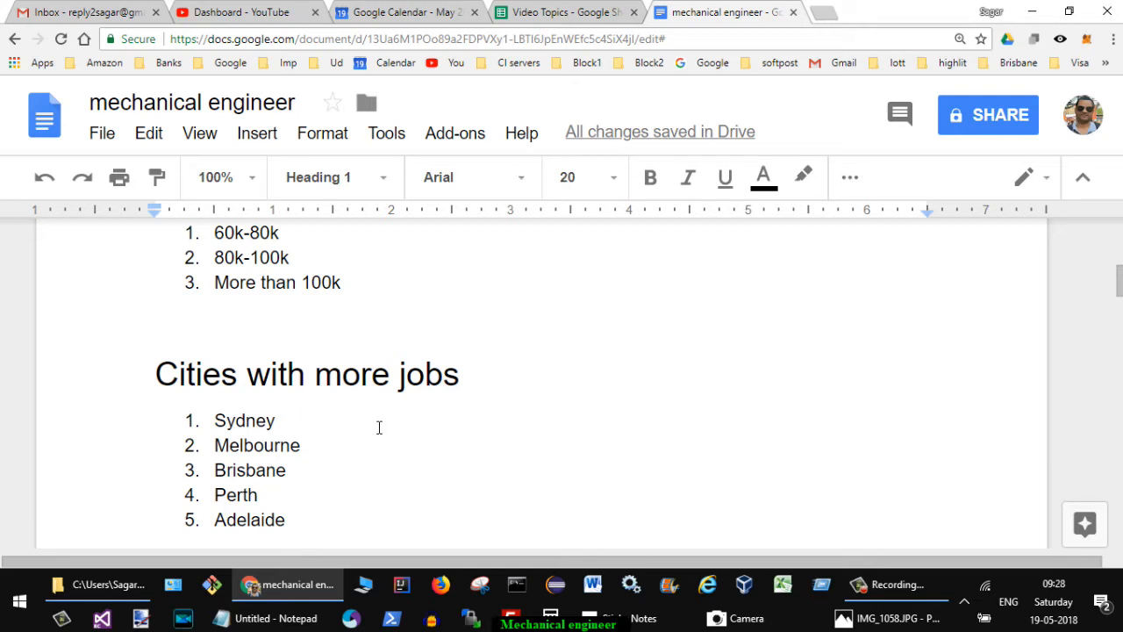
{"action": "mouse_move", "coordinate": [430, 397]}
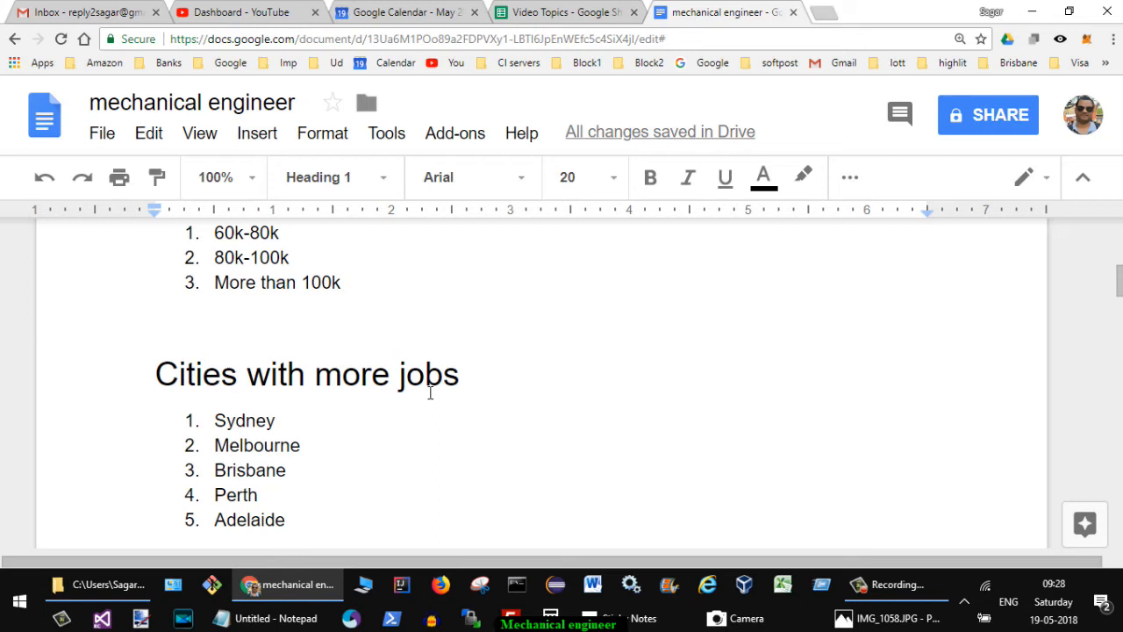
{"action": "scroll", "scroll_direction": "down", "scroll_amount": 3}
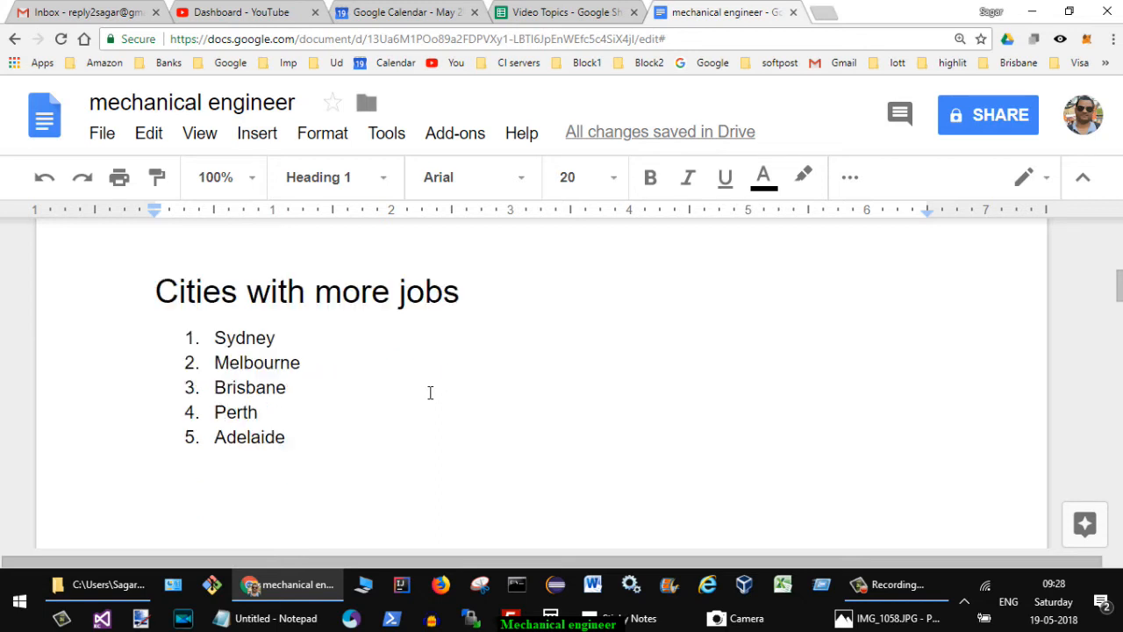
- Scroll through Skills and responsibilities: hydraulic engineering, coal mine project, Oil and Gas notes
{"action": "scroll", "scroll_direction": "down", "scroll_amount": 3}
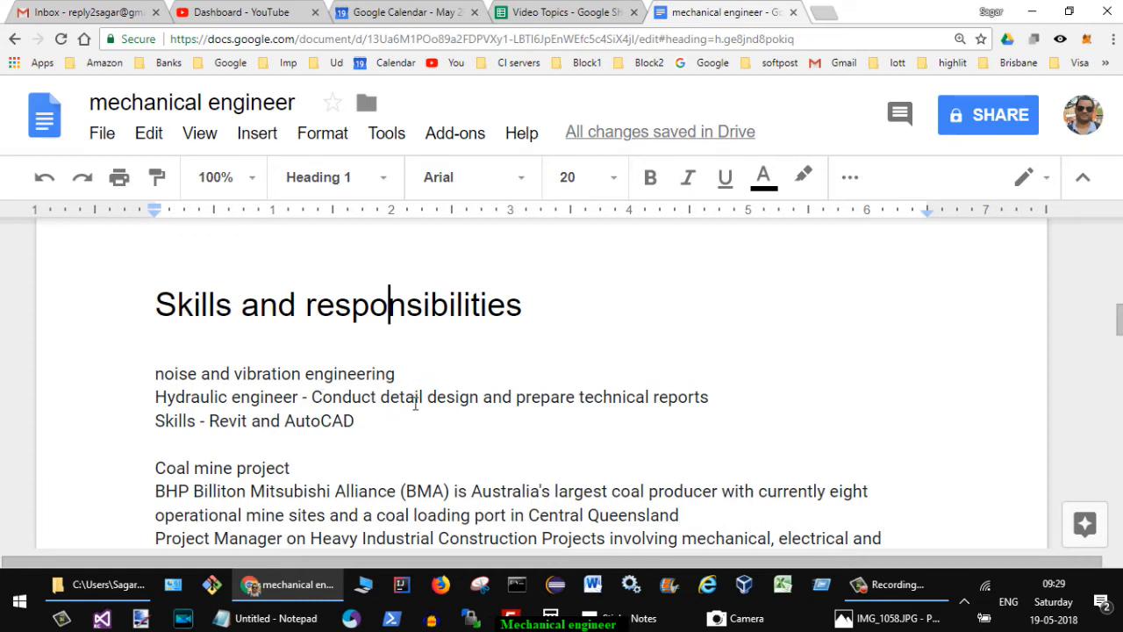
{"action": "mouse_move", "coordinate": [471, 406]}
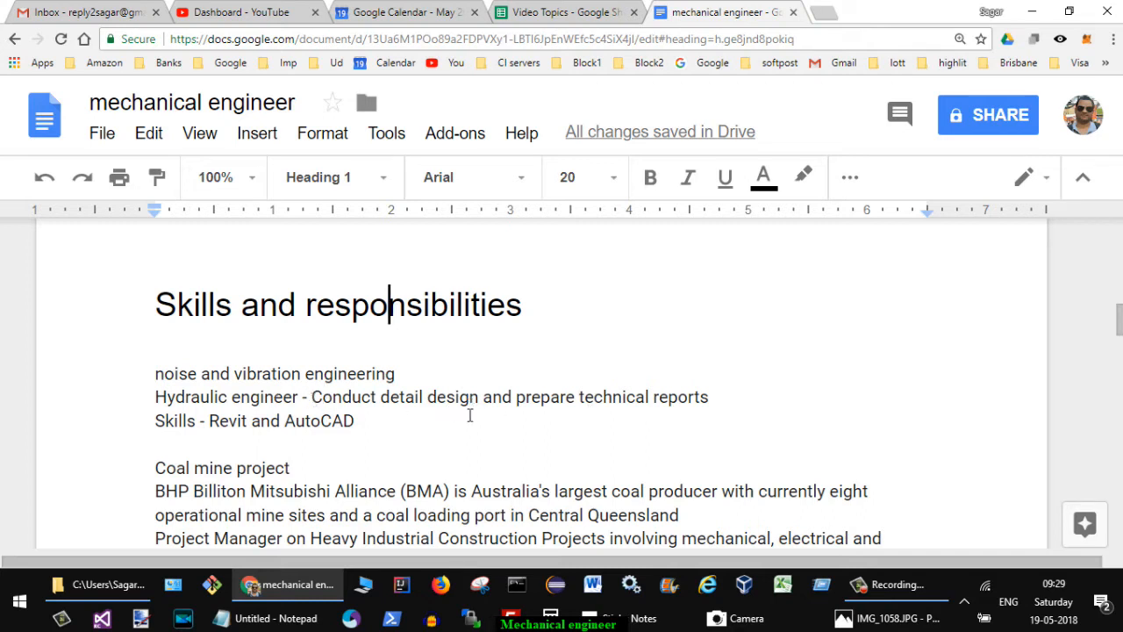
{"action": "mouse_move", "coordinate": [470, 429]}
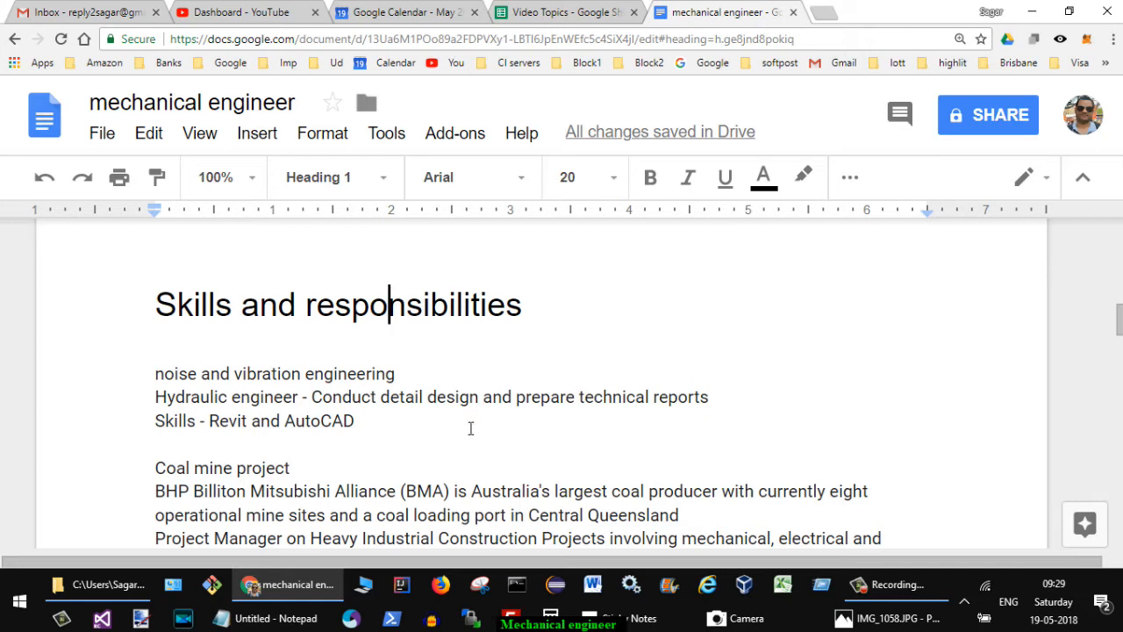
{"action": "mouse_move", "coordinate": [386, 442]}
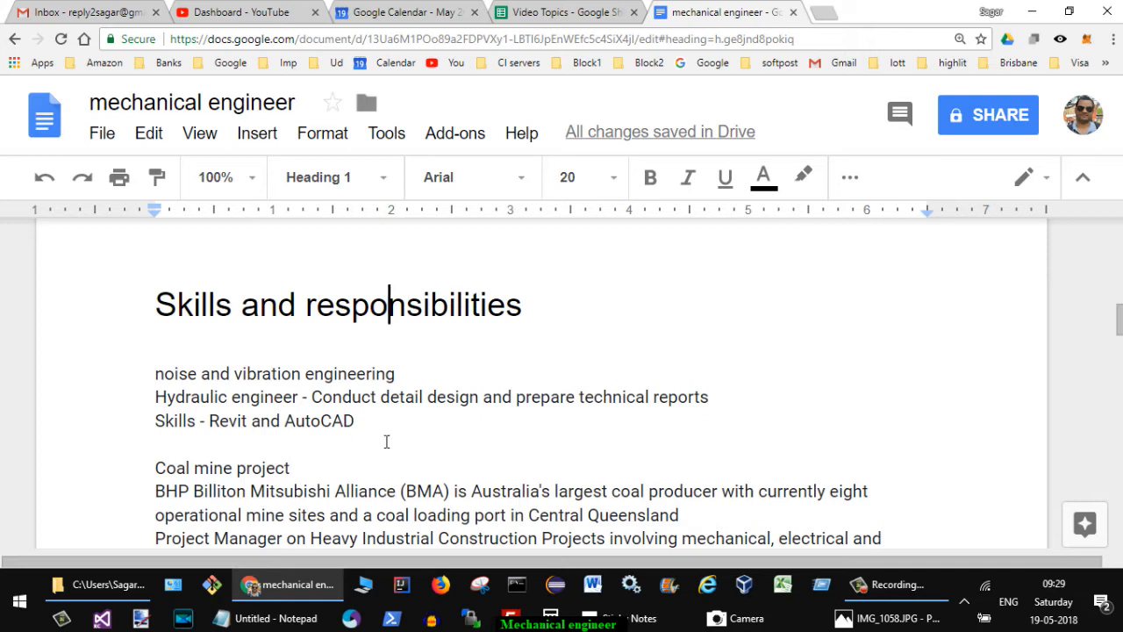
{"action": "scroll", "scroll_direction": "down", "scroll_amount": 3}
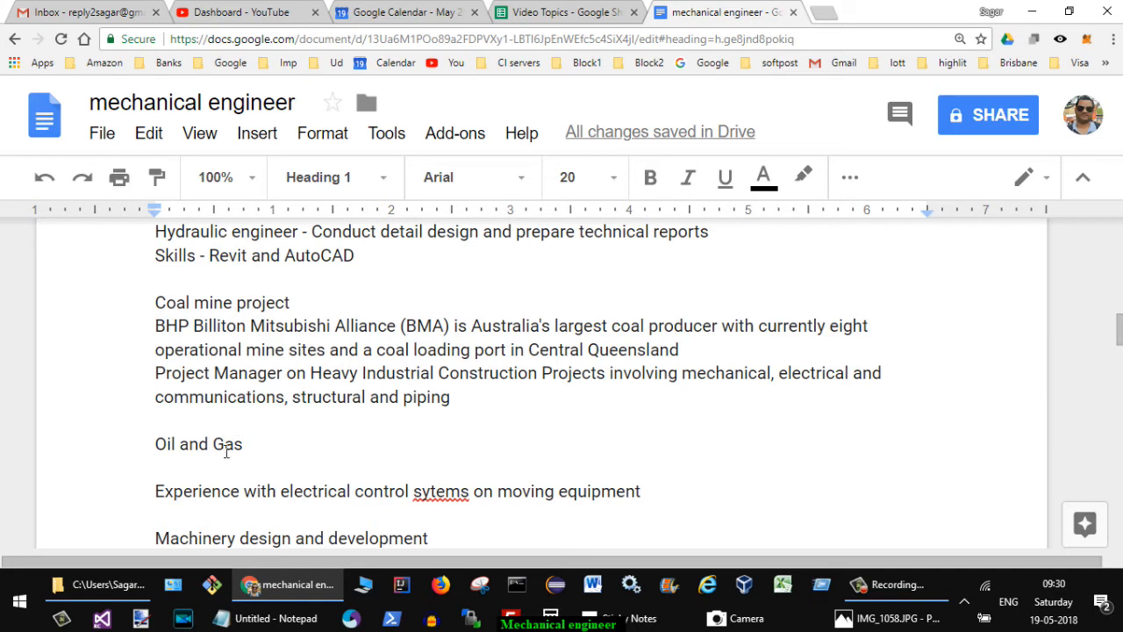
{"action": "scroll", "scroll_direction": "down", "scroll_amount": 3}
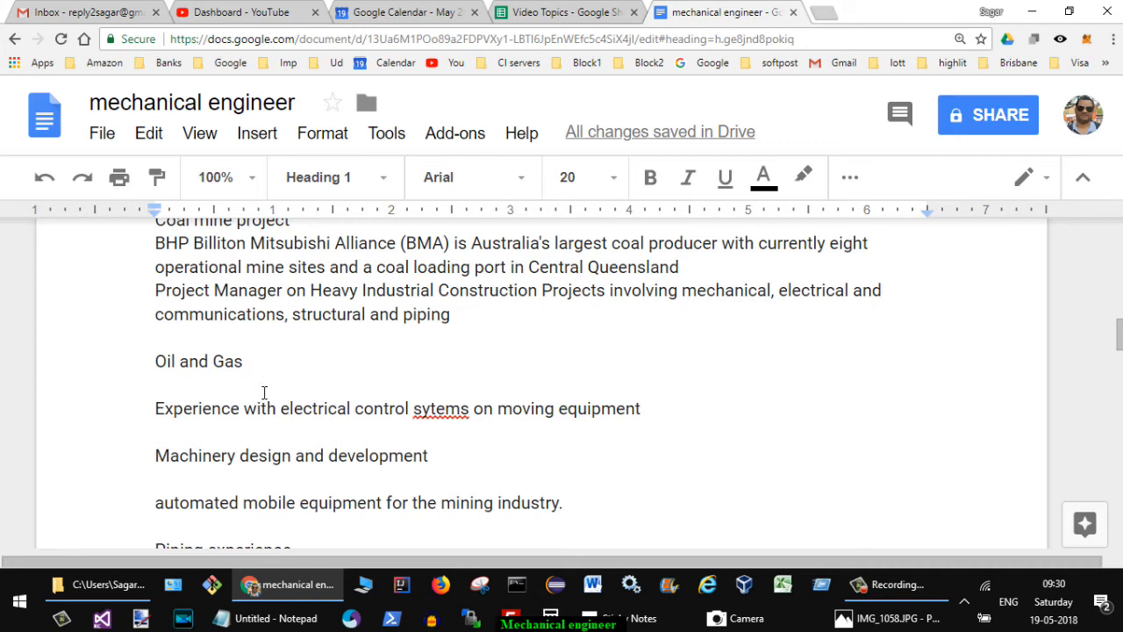
{"action": "scroll", "scroll_direction": "down", "scroll_amount": 3}
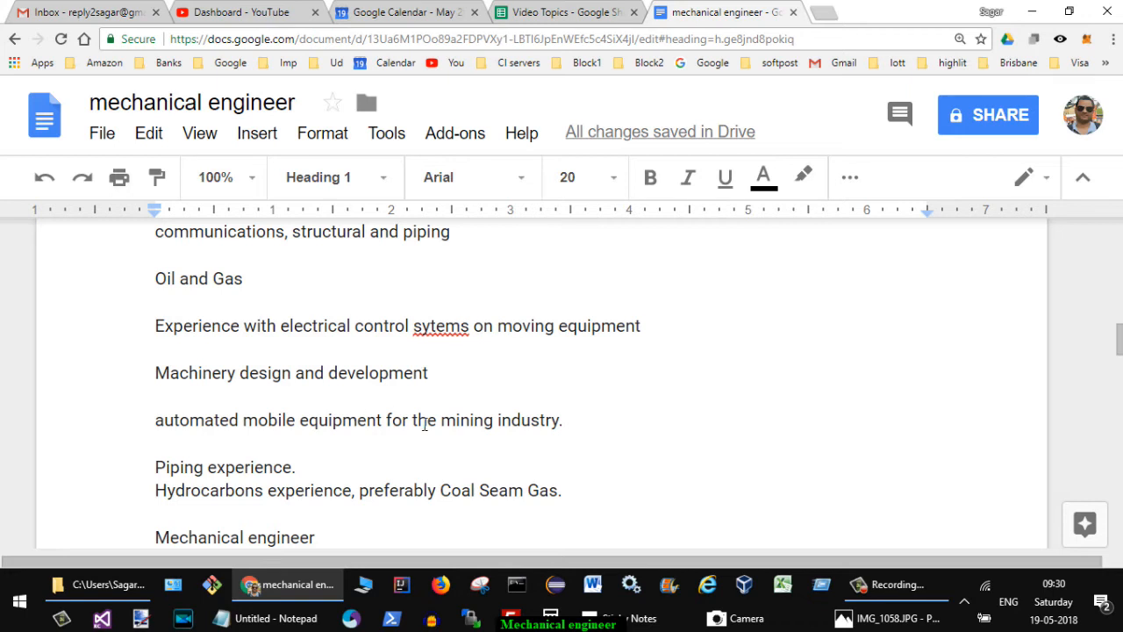
{"action": "scroll", "scroll_direction": "down", "scroll_amount": 3}
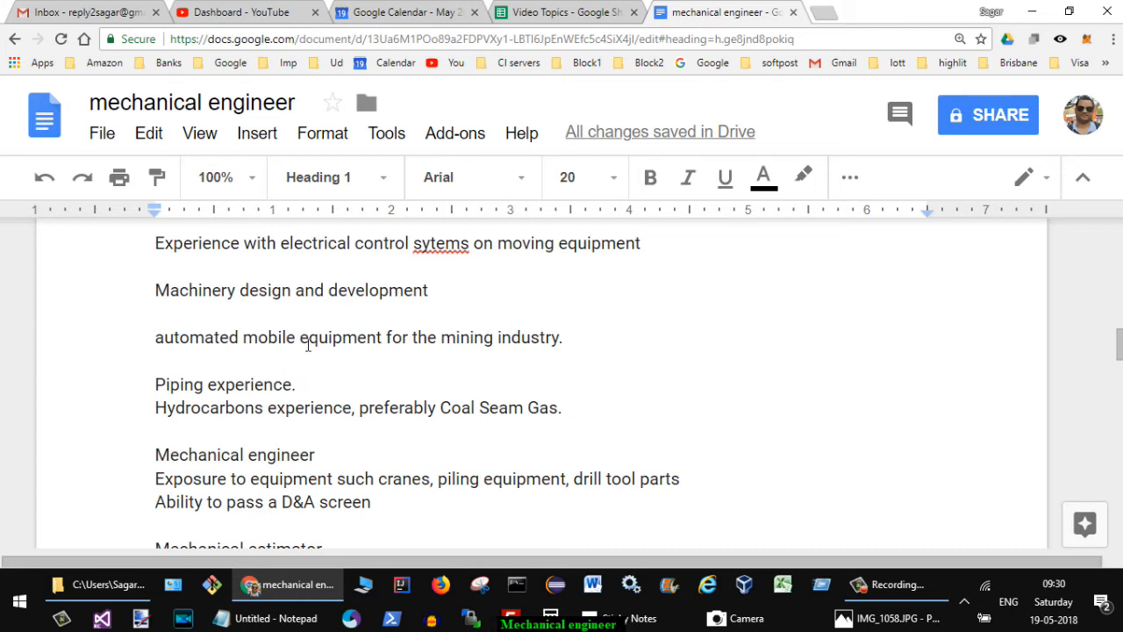
{"action": "scroll", "scroll_direction": "down", "scroll_amount": 3}
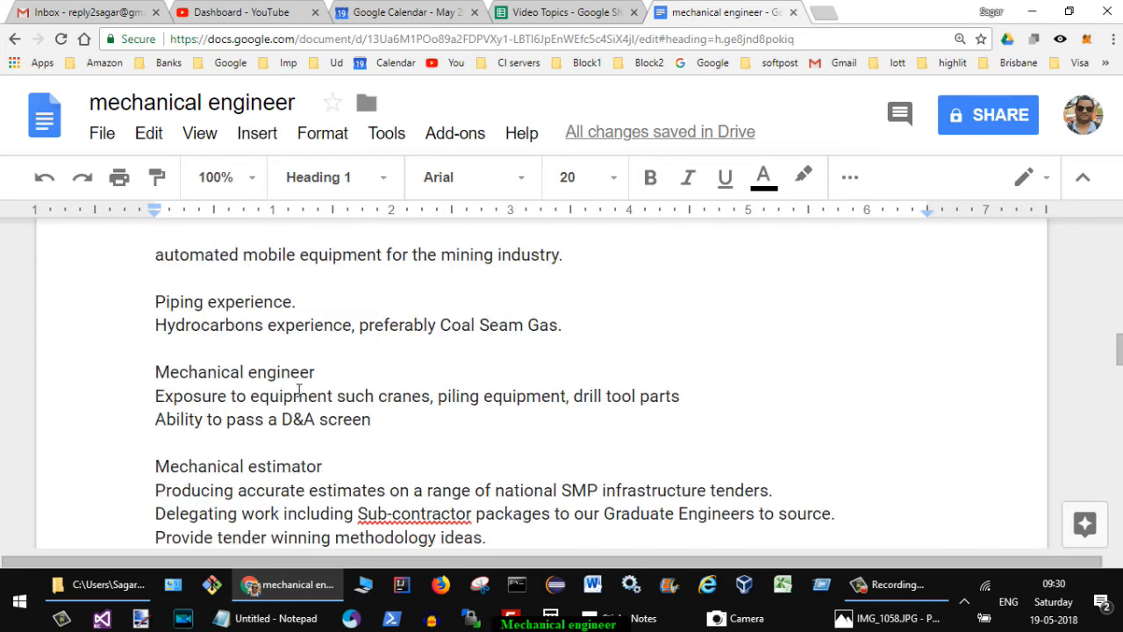
{"action": "mouse_move", "coordinate": [509, 348]}
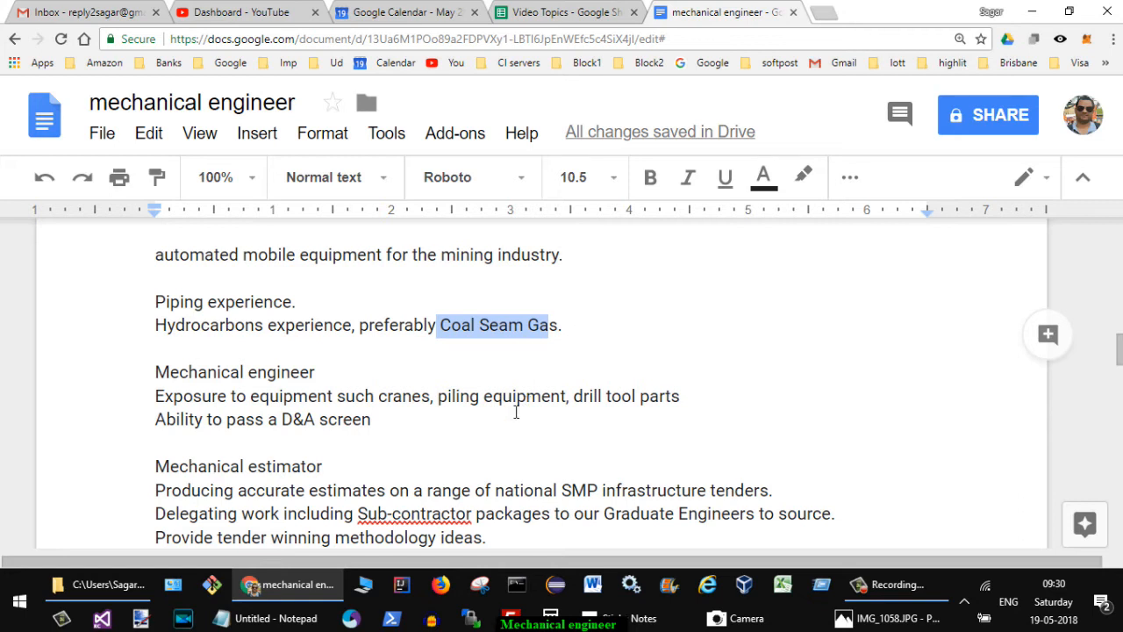
{"action": "scroll", "scroll_direction": "down", "scroll_amount": 3}
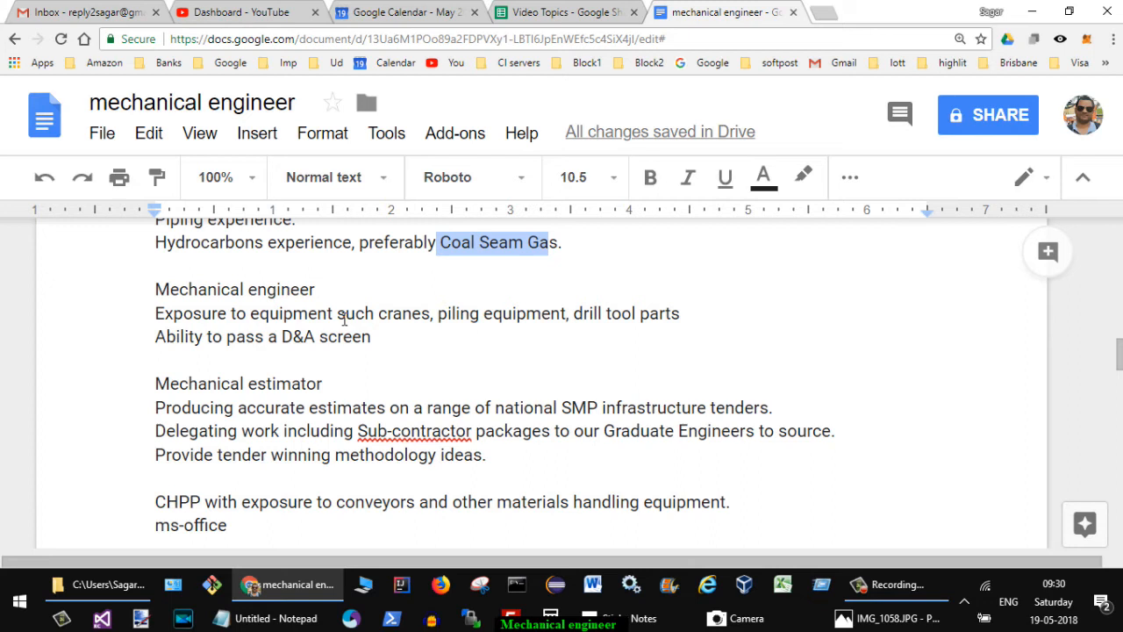
{"action": "mouse_move", "coordinate": [381, 328]}
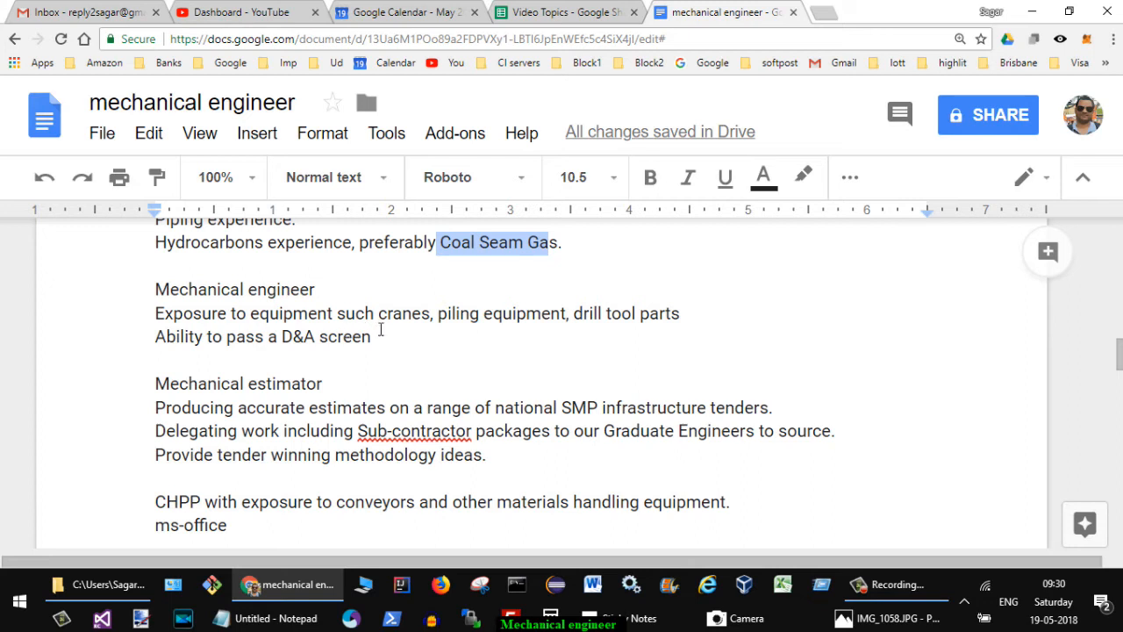
{"action": "mouse_move", "coordinate": [497, 333]}
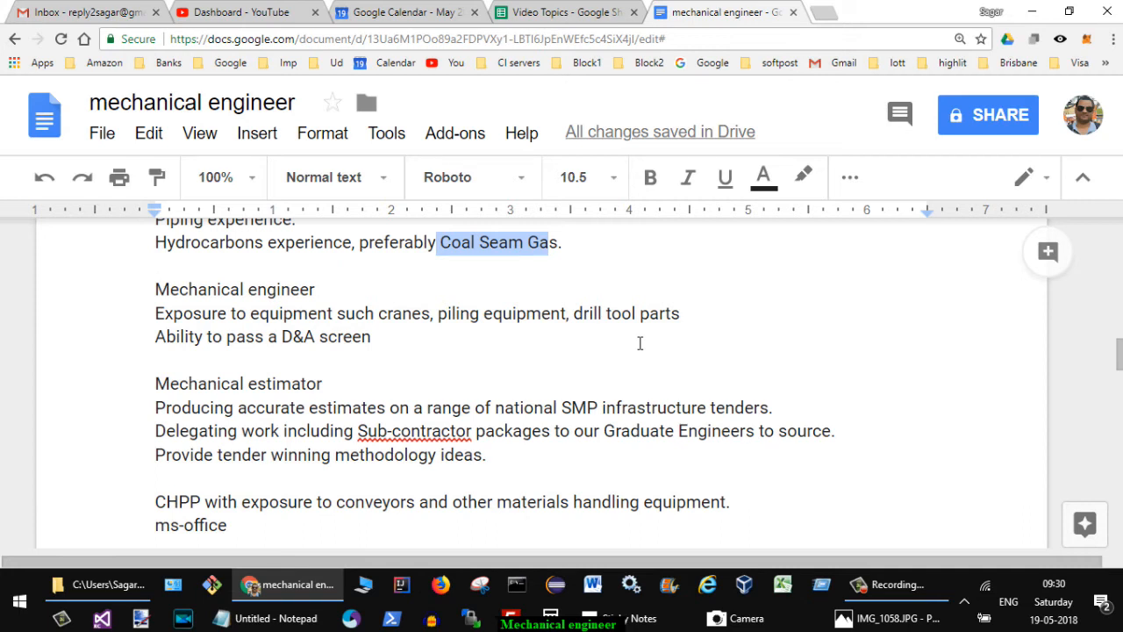
{"action": "scroll", "scroll_direction": "down", "scroll_amount": 3}
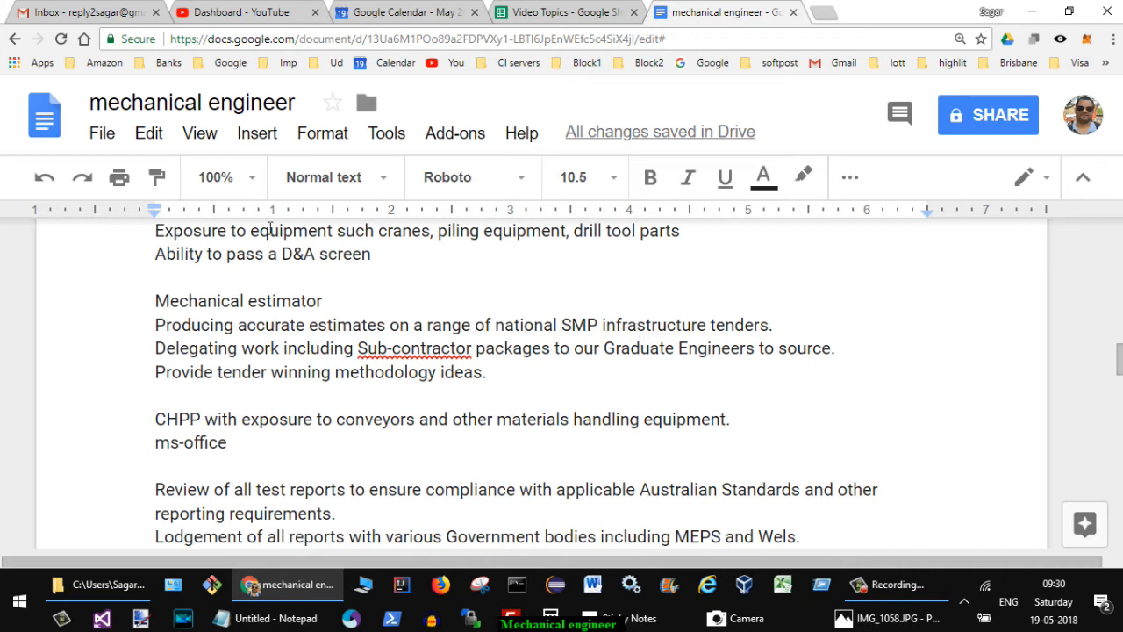
{"action": "mouse_move", "coordinate": [220, 343]}
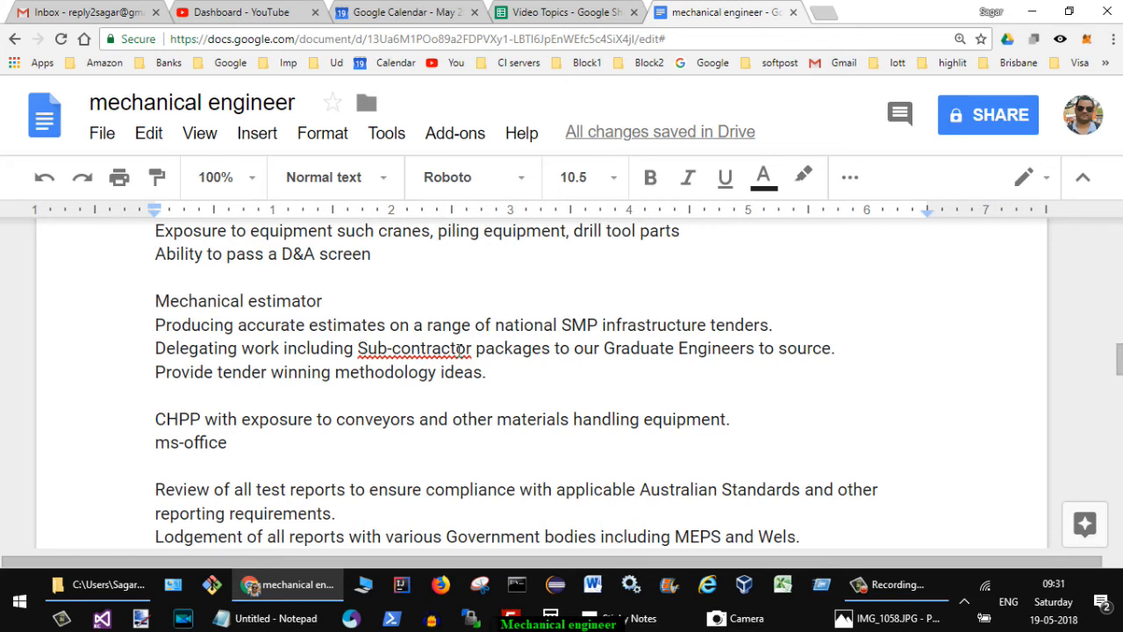
{"action": "scroll", "scroll_direction": "down", "scroll_amount": 3}
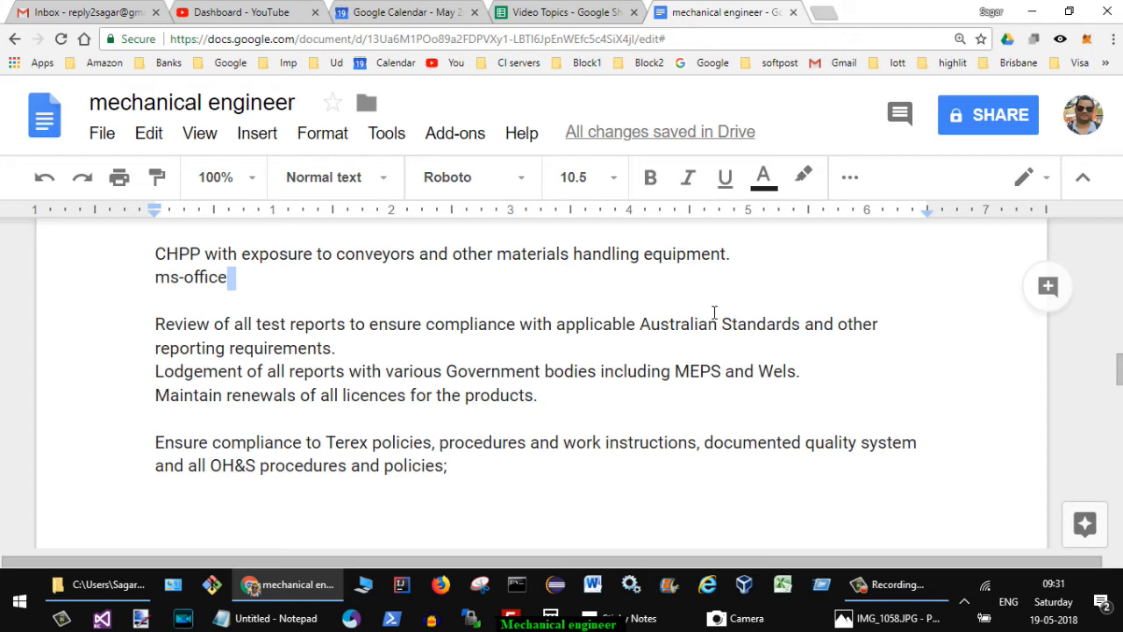
{"action": "double_click", "coordinate": [711, 323]}
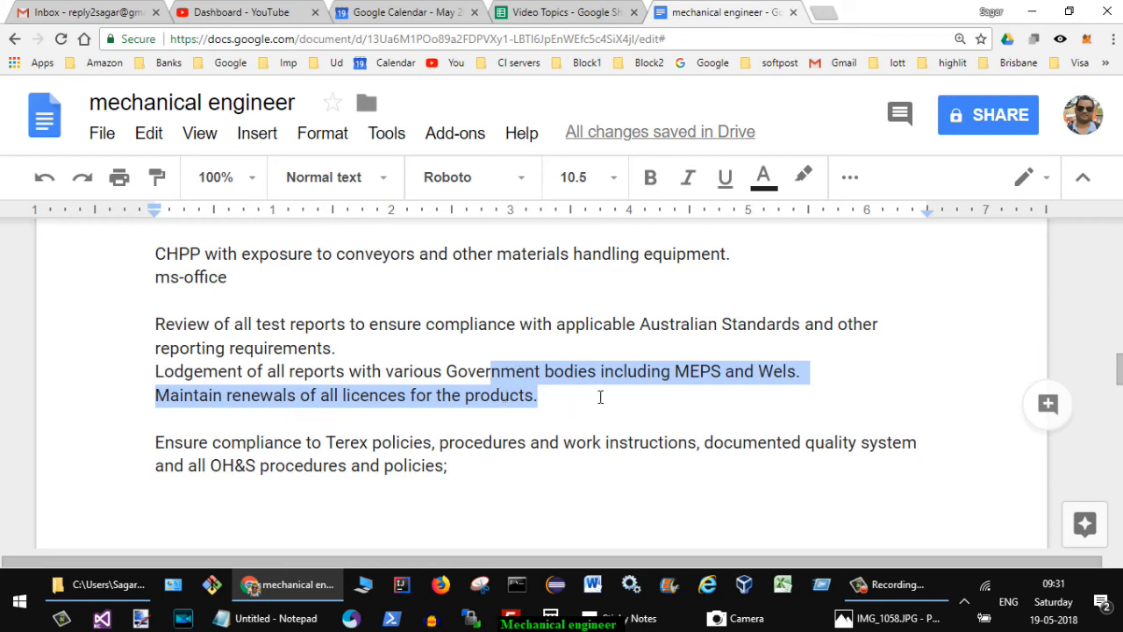
{"action": "scroll", "scroll_direction": "down", "scroll_amount": 3}
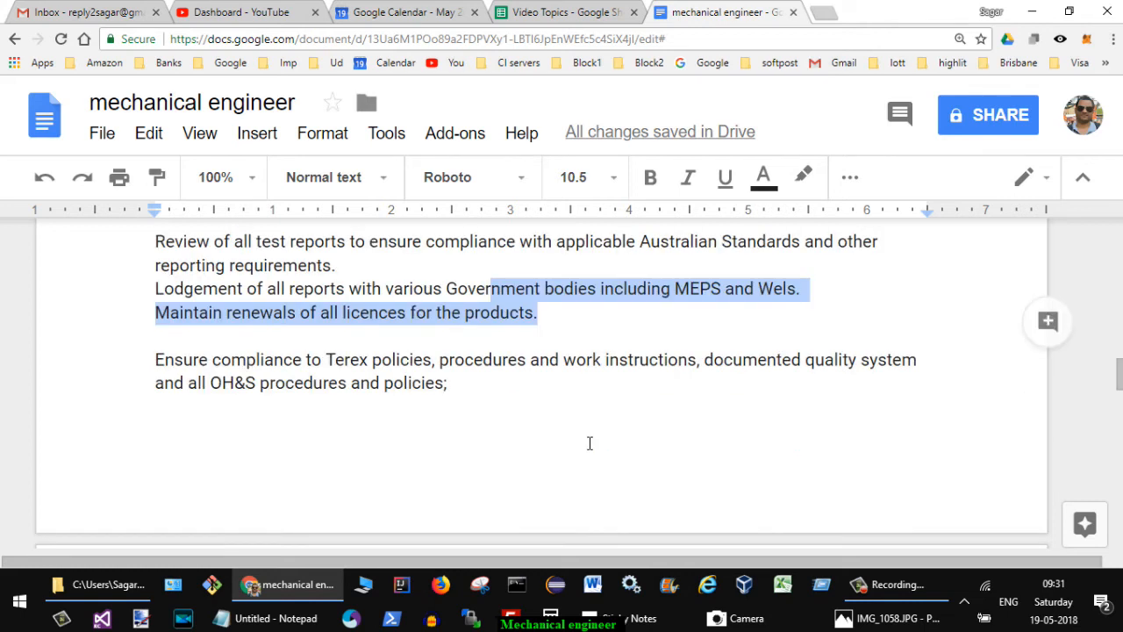
{"action": "mouse_move", "coordinate": [597, 381]}
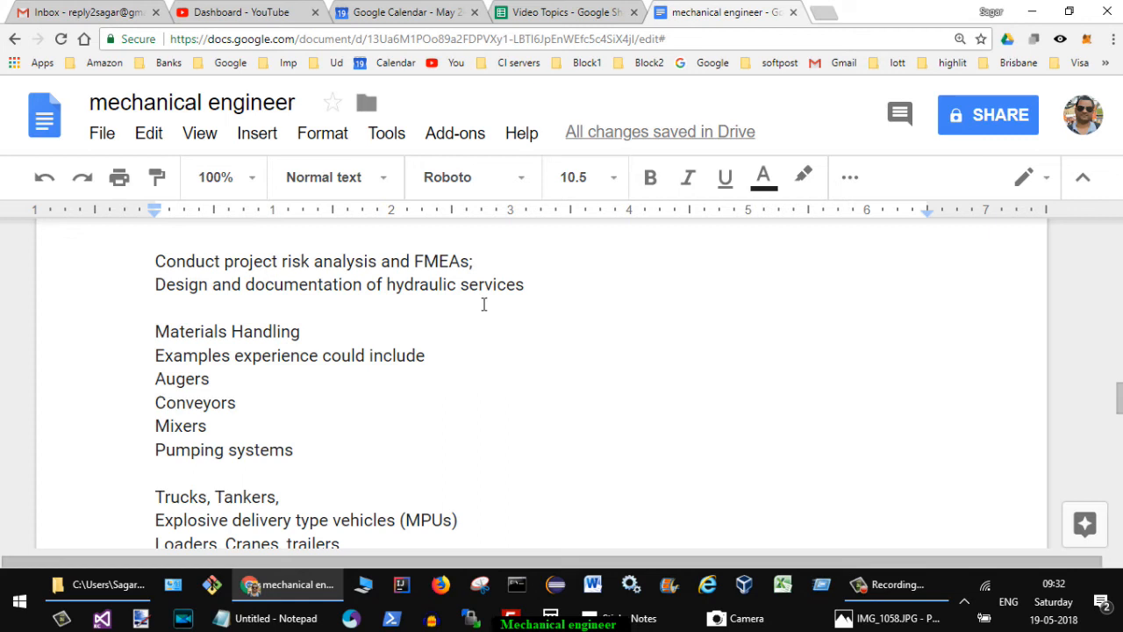
{"action": "mouse_move", "coordinate": [590, 328]}
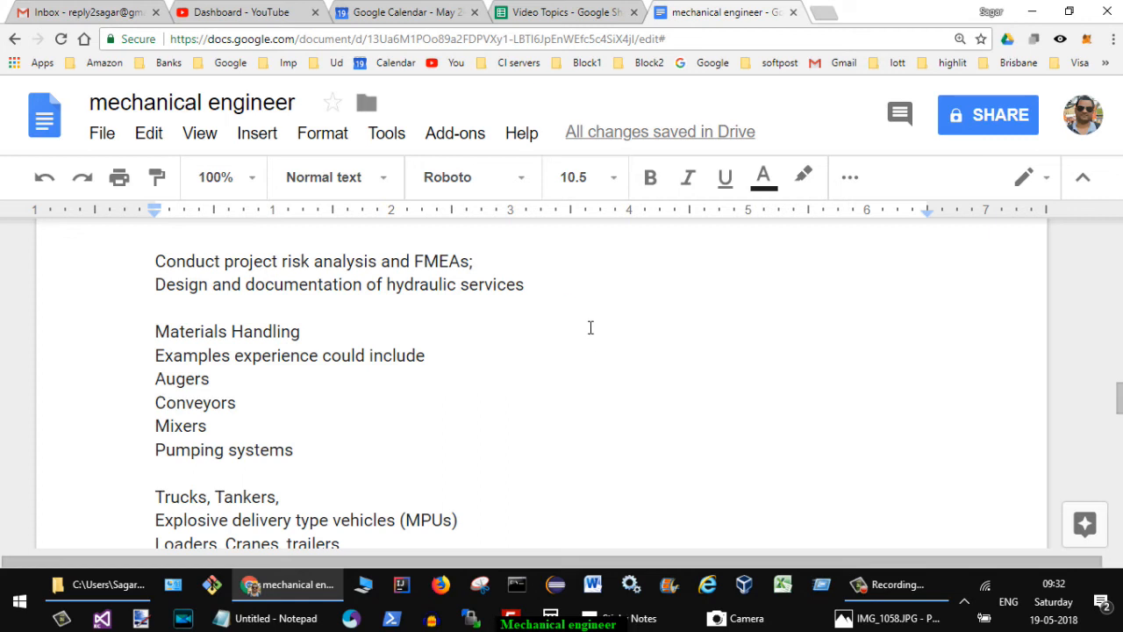
{"action": "scroll", "scroll_direction": "down", "scroll_amount": 3}
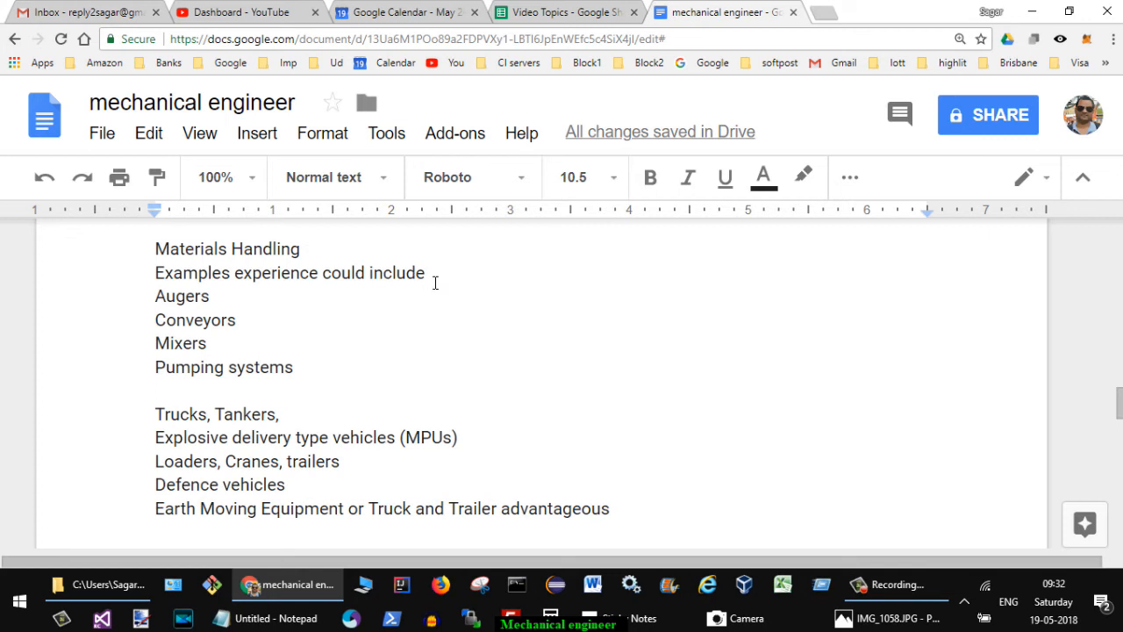
{"action": "mouse_move", "coordinate": [424, 323]}
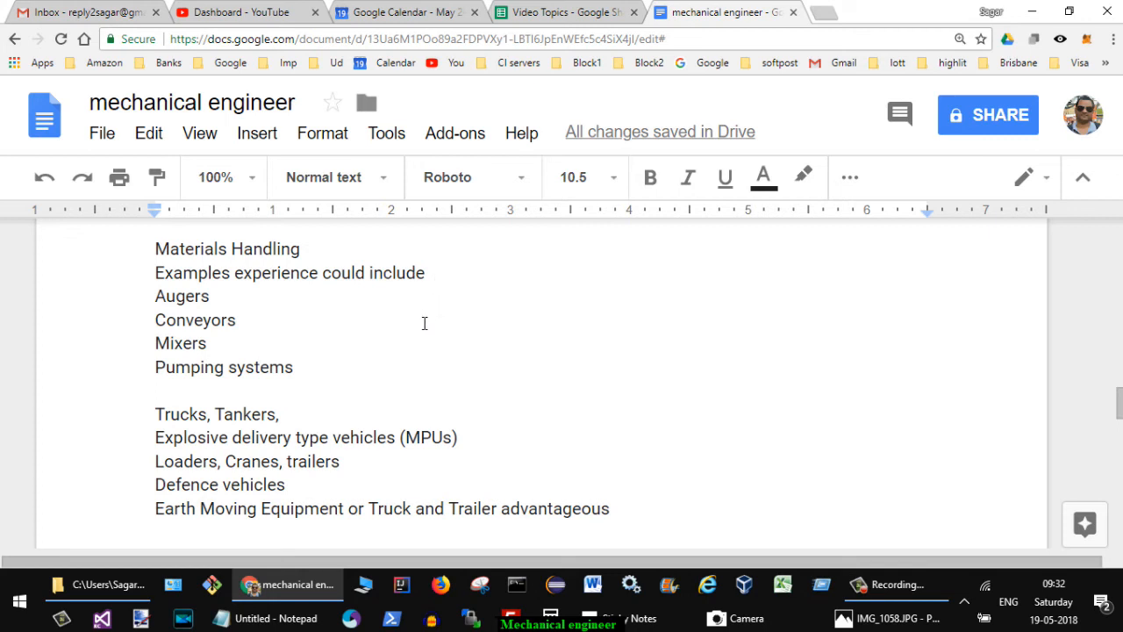
{"action": "scroll", "scroll_direction": "down", "scroll_amount": 3}
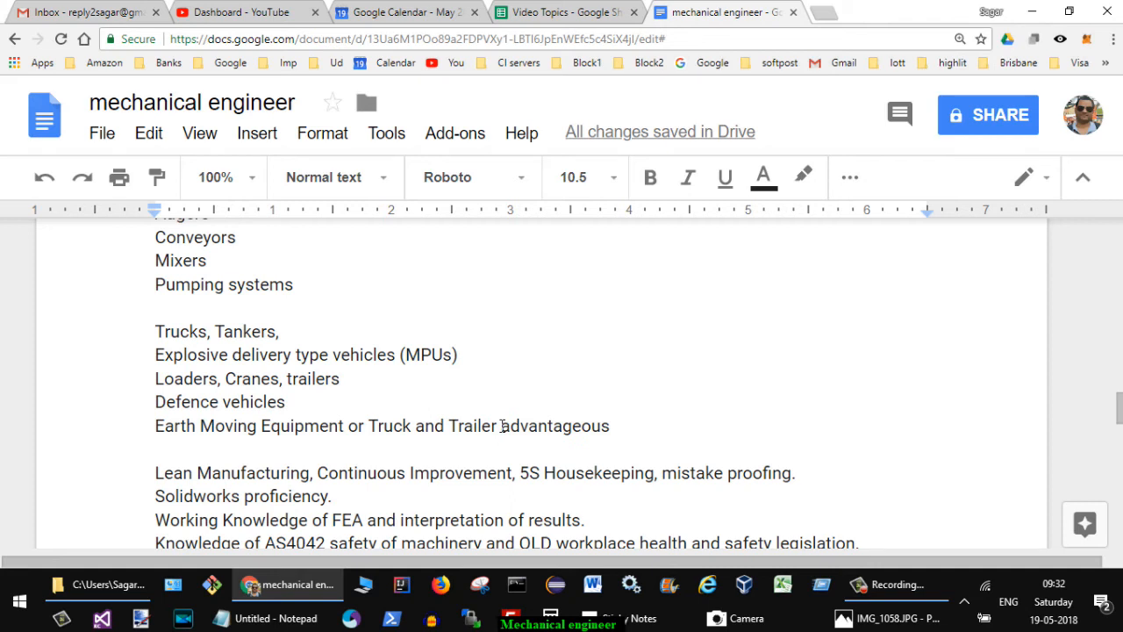
{"action": "mouse_move", "coordinate": [456, 407]}
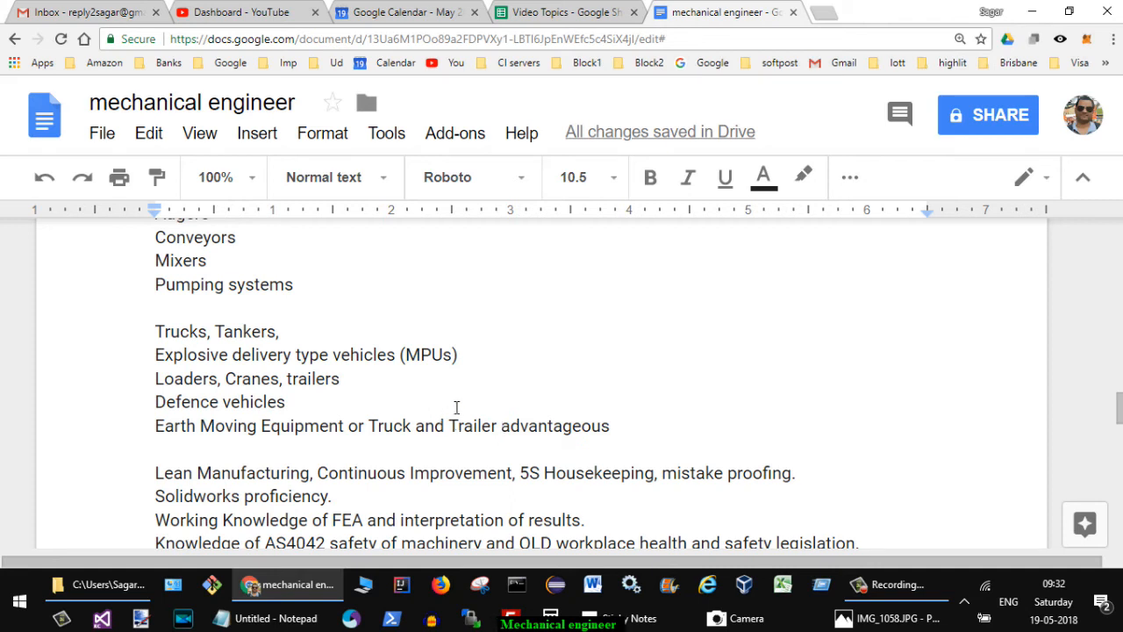
{"action": "scroll", "scroll_direction": "down", "scroll_amount": 3}
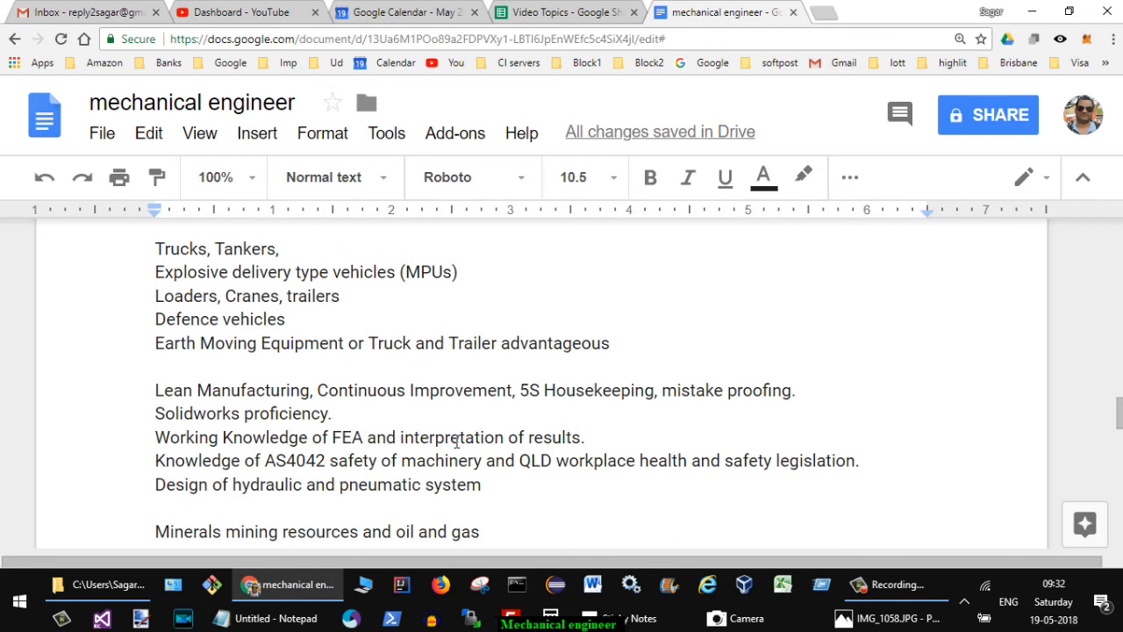
{"action": "scroll", "scroll_direction": "down", "scroll_amount": 3}
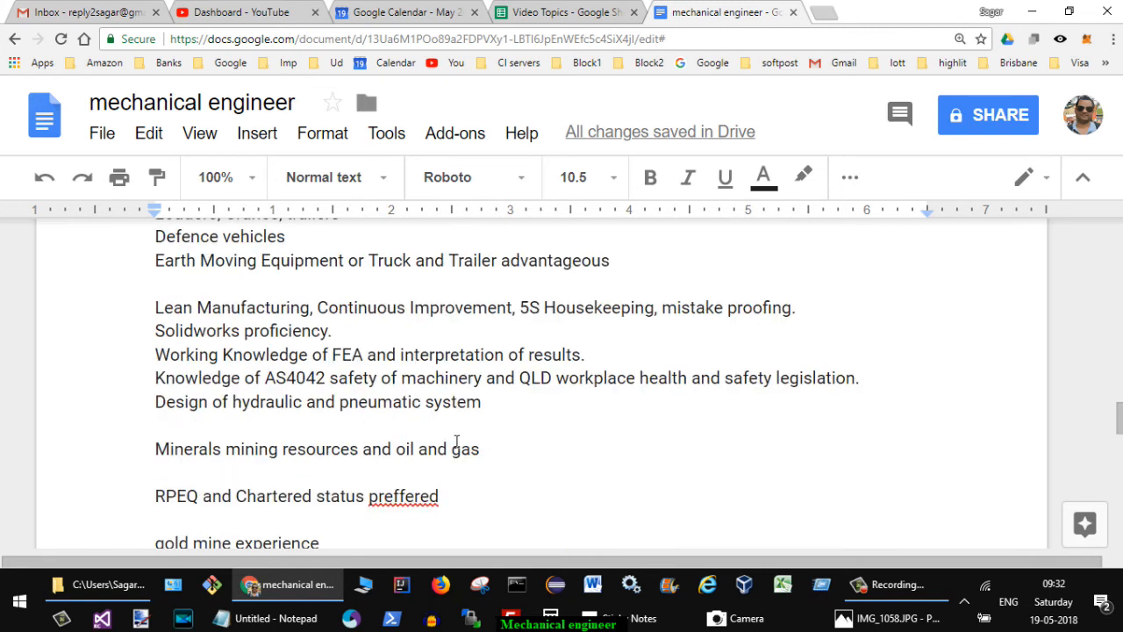
{"action": "mouse_move", "coordinate": [656, 384]}
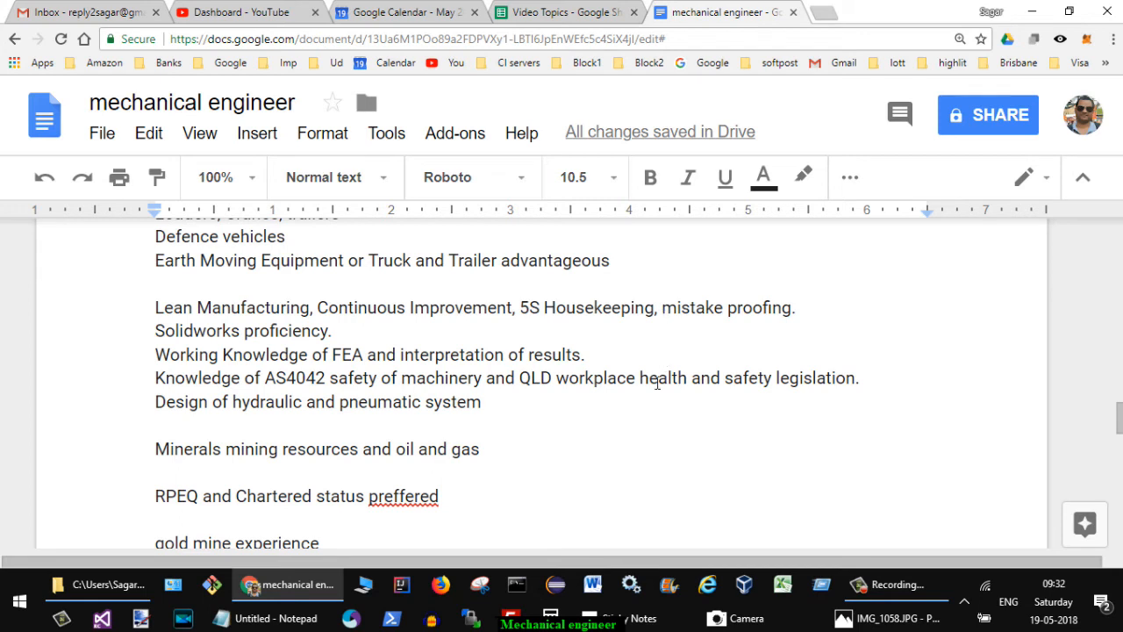
{"action": "mouse_move", "coordinate": [621, 465]}
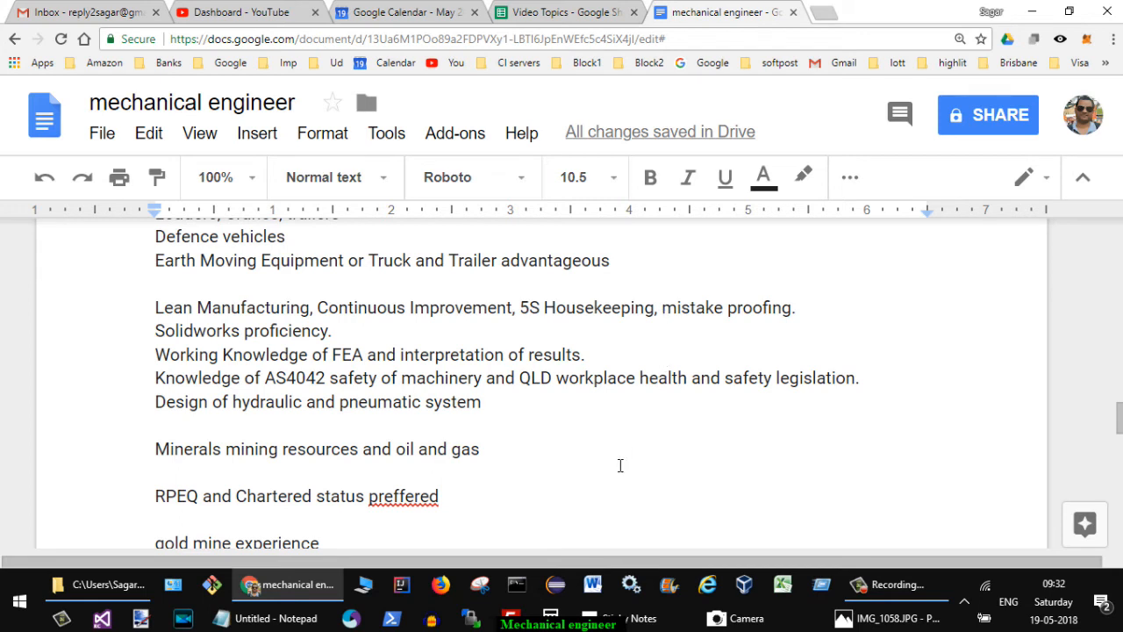
{"action": "mouse_move", "coordinate": [667, 414]}
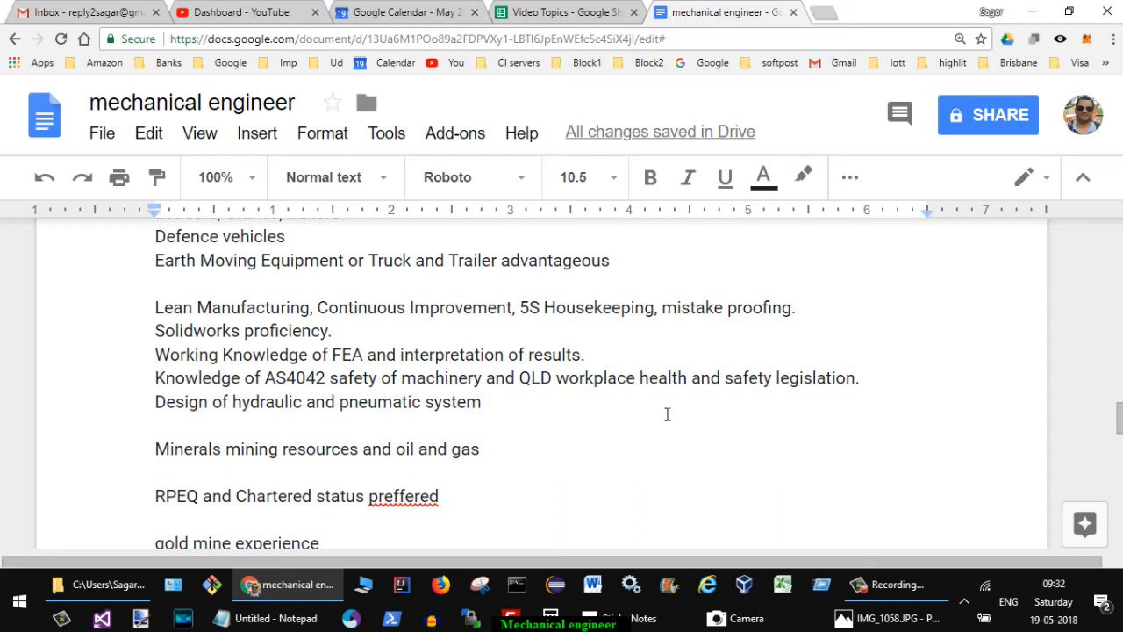
{"action": "mouse_move", "coordinate": [290, 376]}
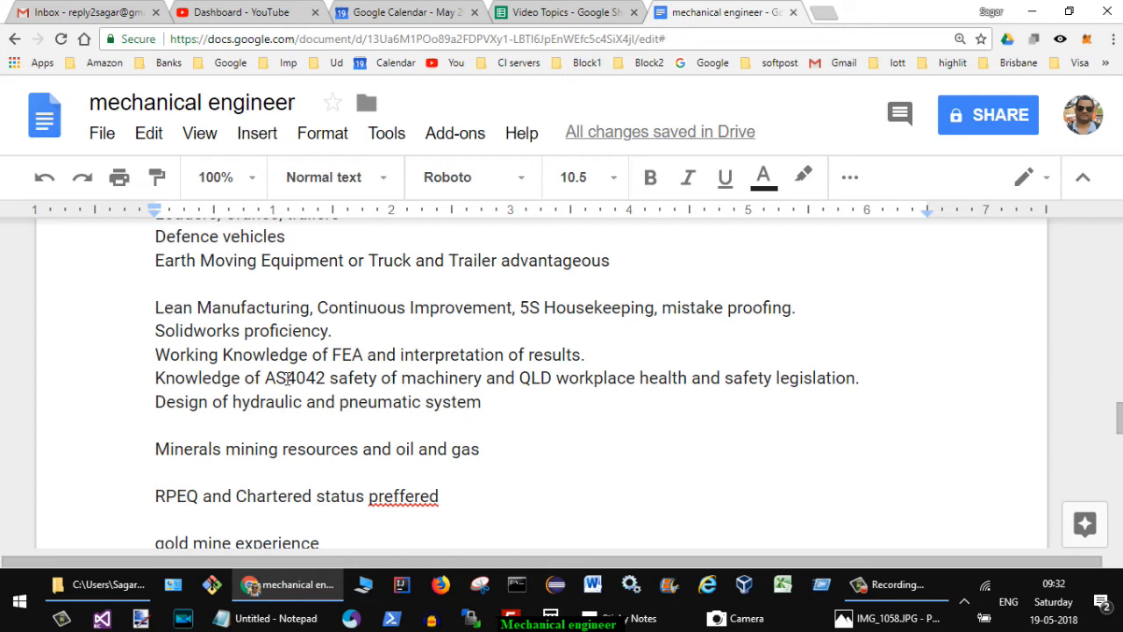
{"action": "mouse_move", "coordinate": [460, 400]}
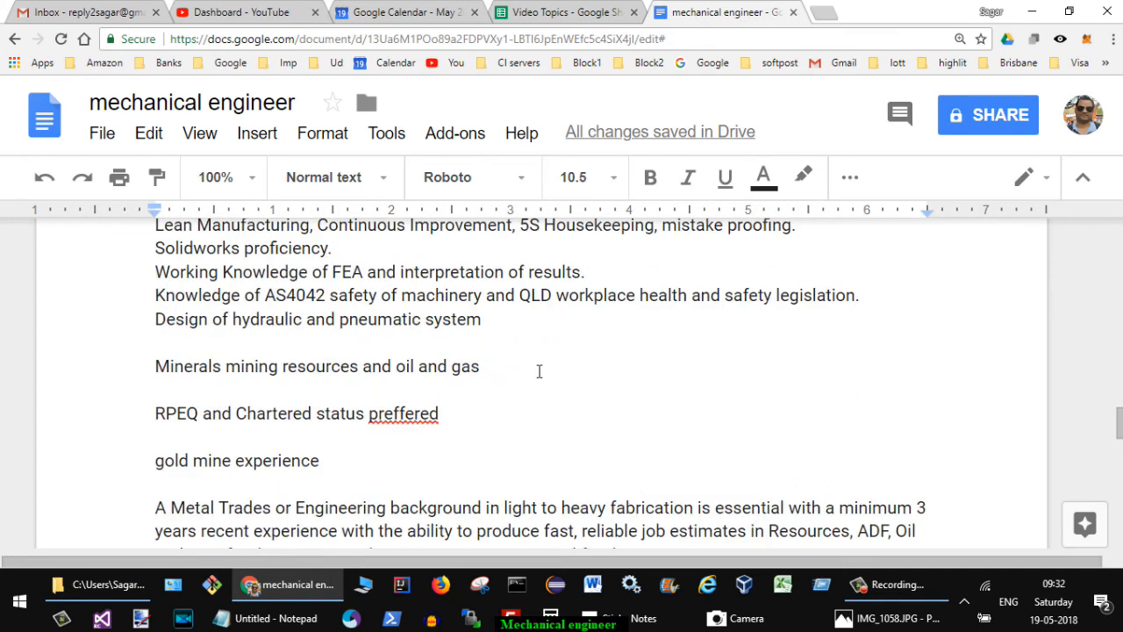
{"action": "scroll", "scroll_direction": "down", "scroll_amount": 3}
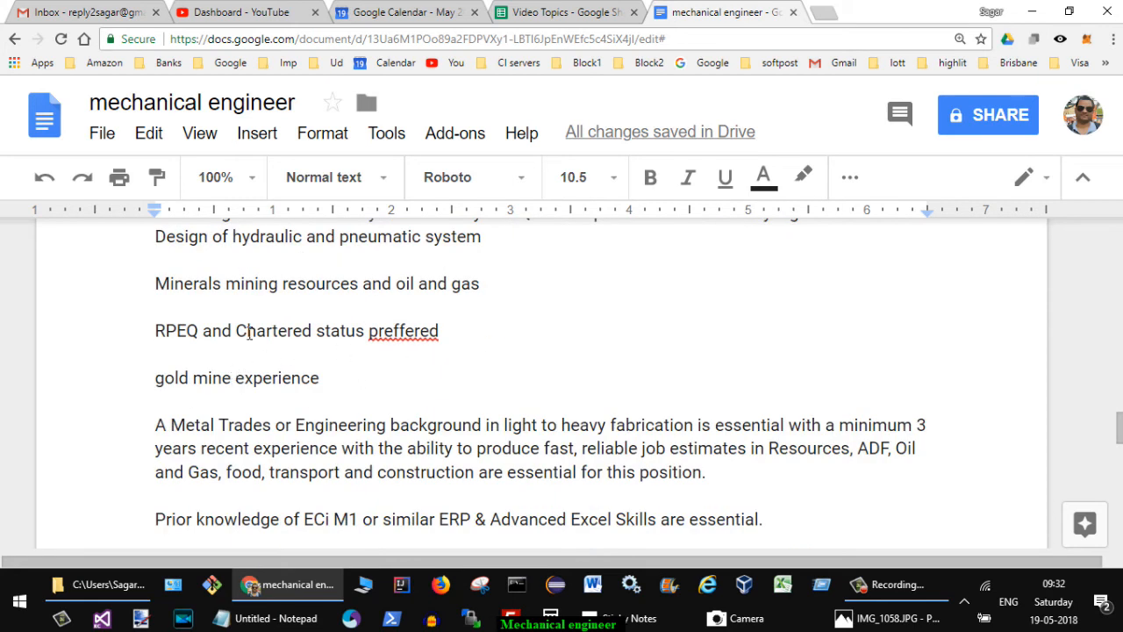
{"action": "triple_click", "coordinate": [296, 330]}
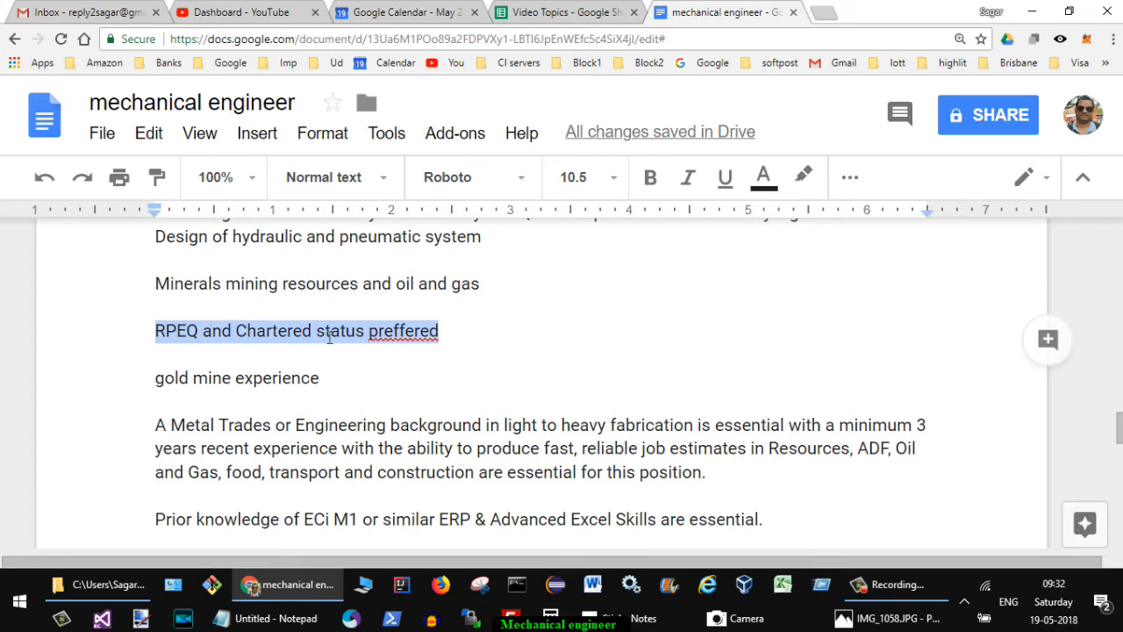
{"action": "mouse_move", "coordinate": [312, 407]}
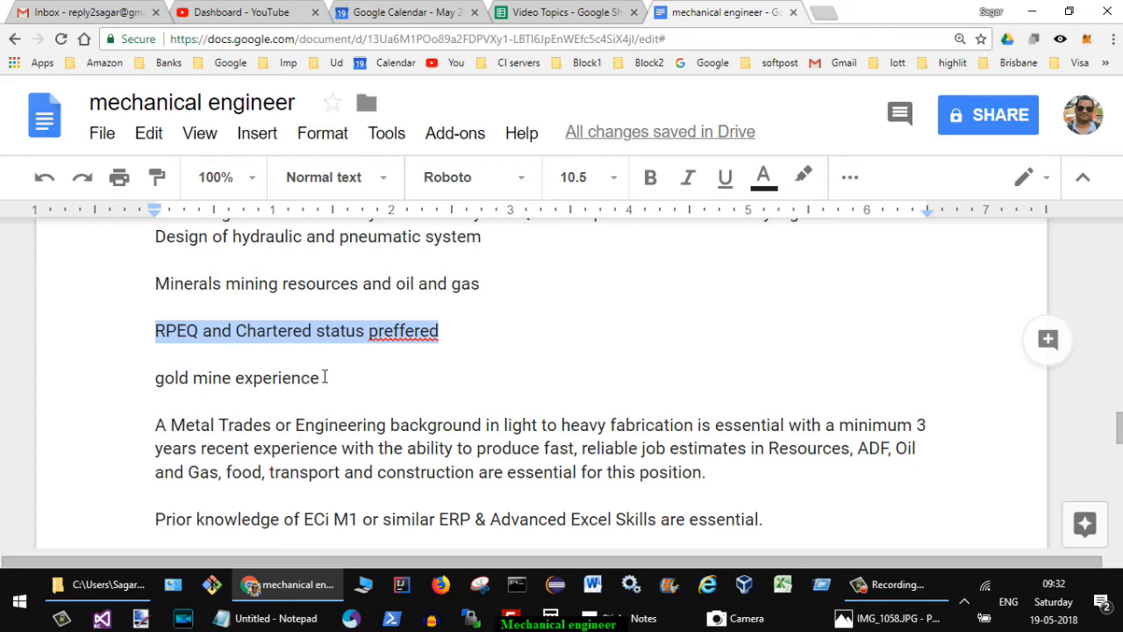
{"action": "scroll", "scroll_direction": "down", "scroll_amount": 3}
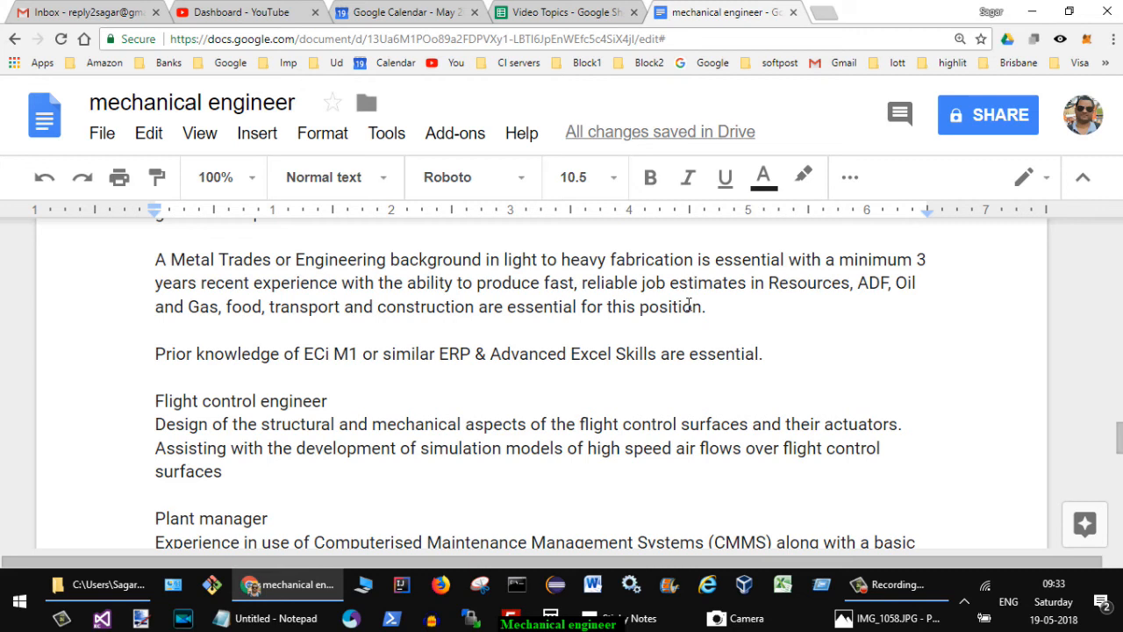
{"action": "mouse_move", "coordinate": [688, 302]}
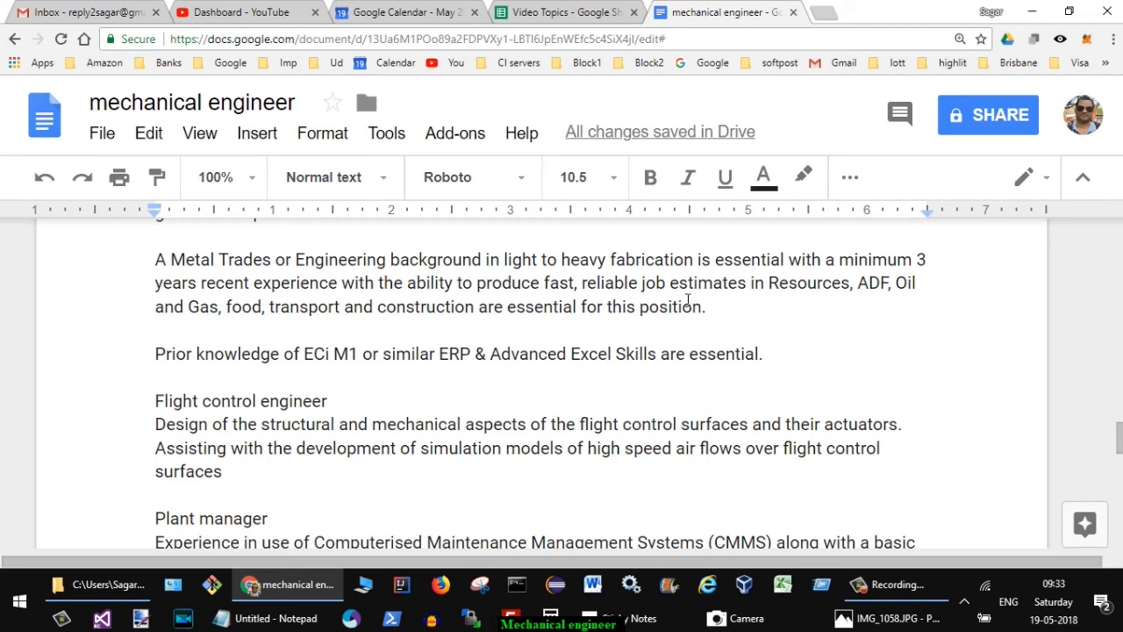
{"action": "mouse_move", "coordinate": [569, 396]}
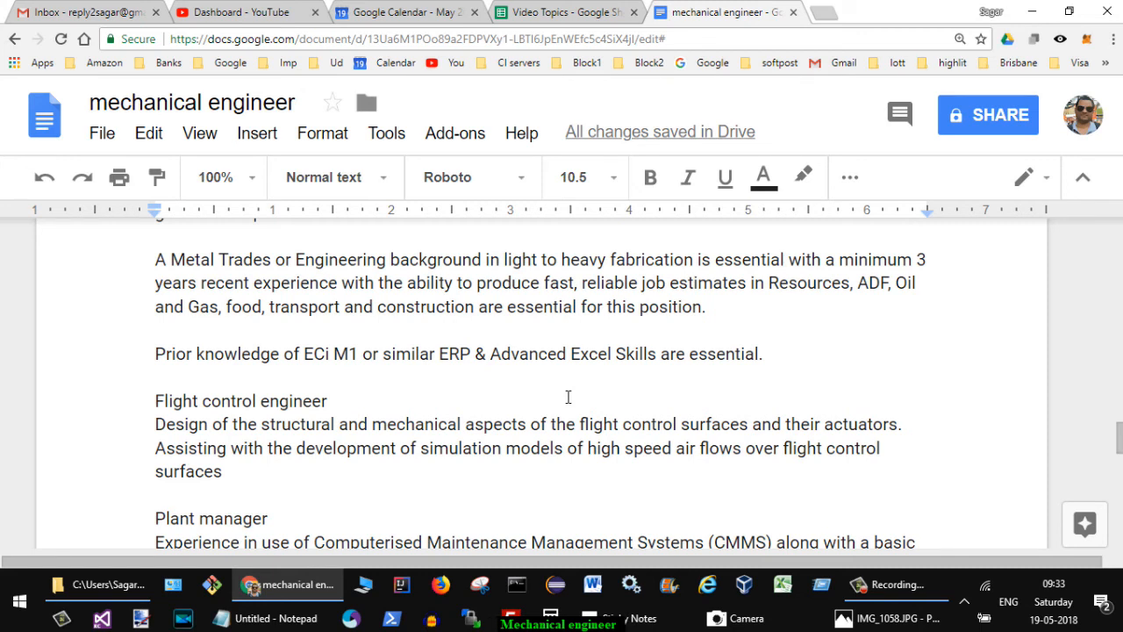
{"action": "scroll", "scroll_direction": "down", "scroll_amount": 3}
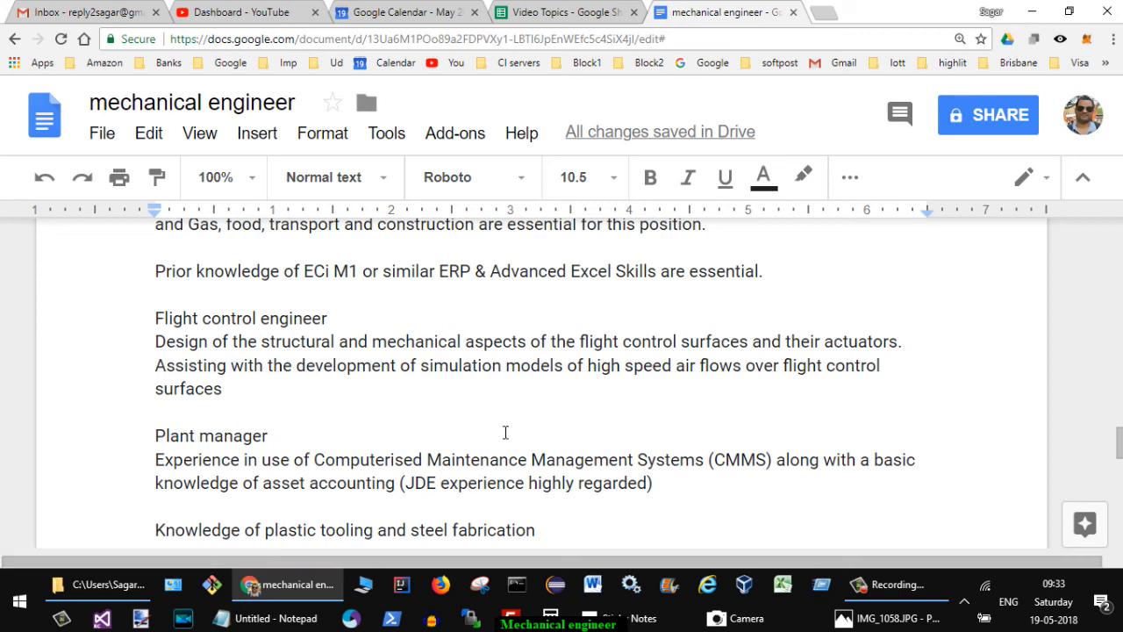
{"action": "scroll", "scroll_direction": "down", "scroll_amount": 3}
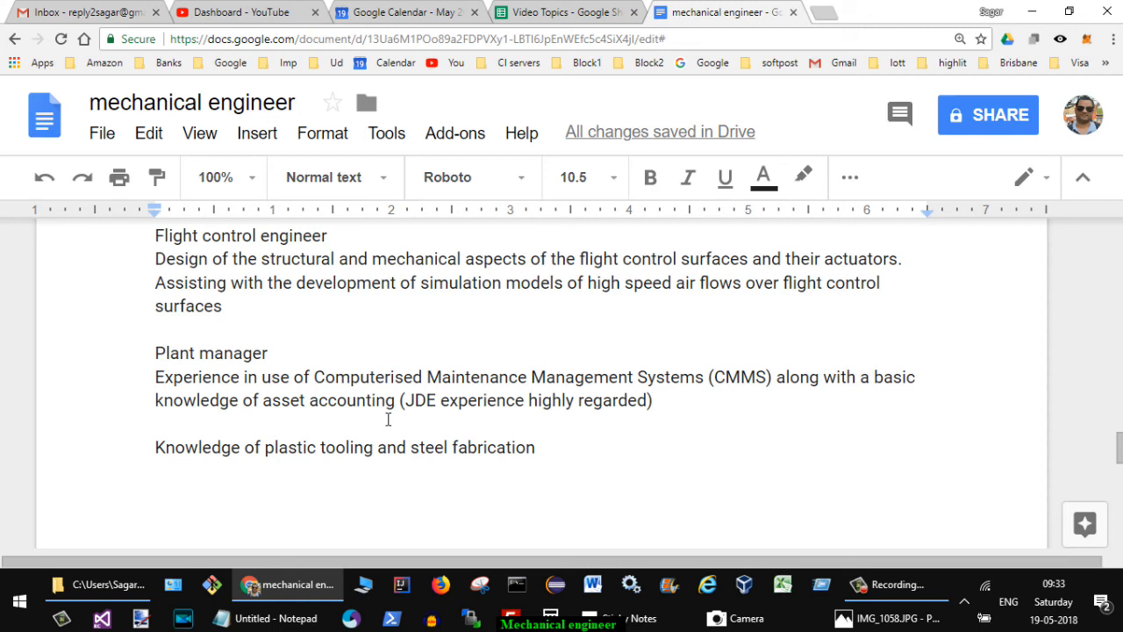
{"action": "mouse_move", "coordinate": [372, 430]}
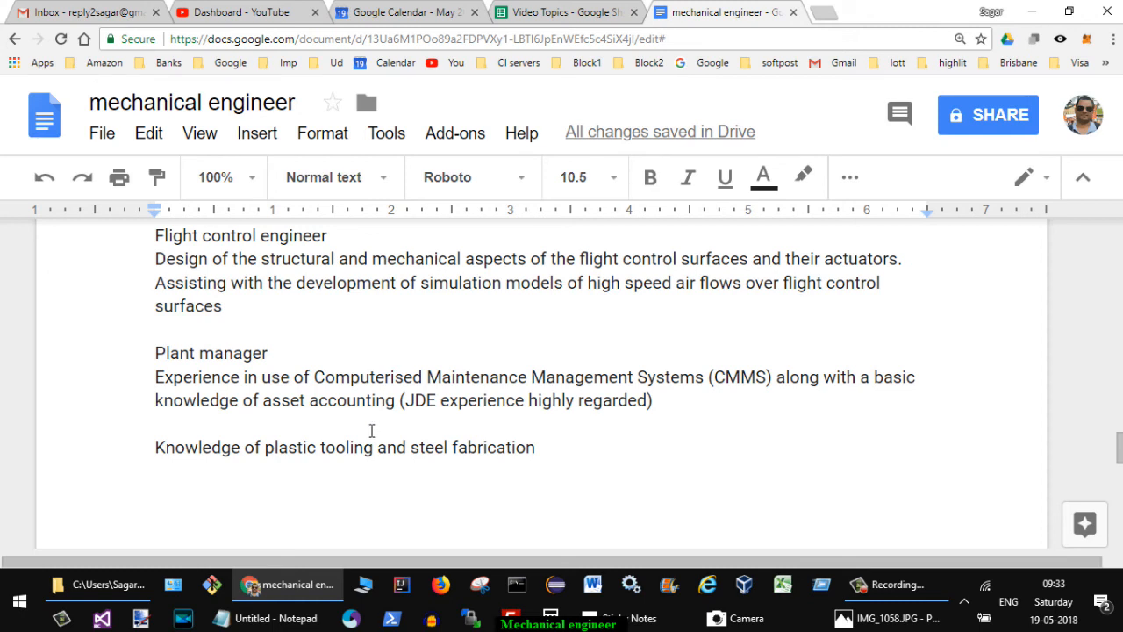
{"action": "scroll", "scroll_direction": "down", "scroll_amount": 3}
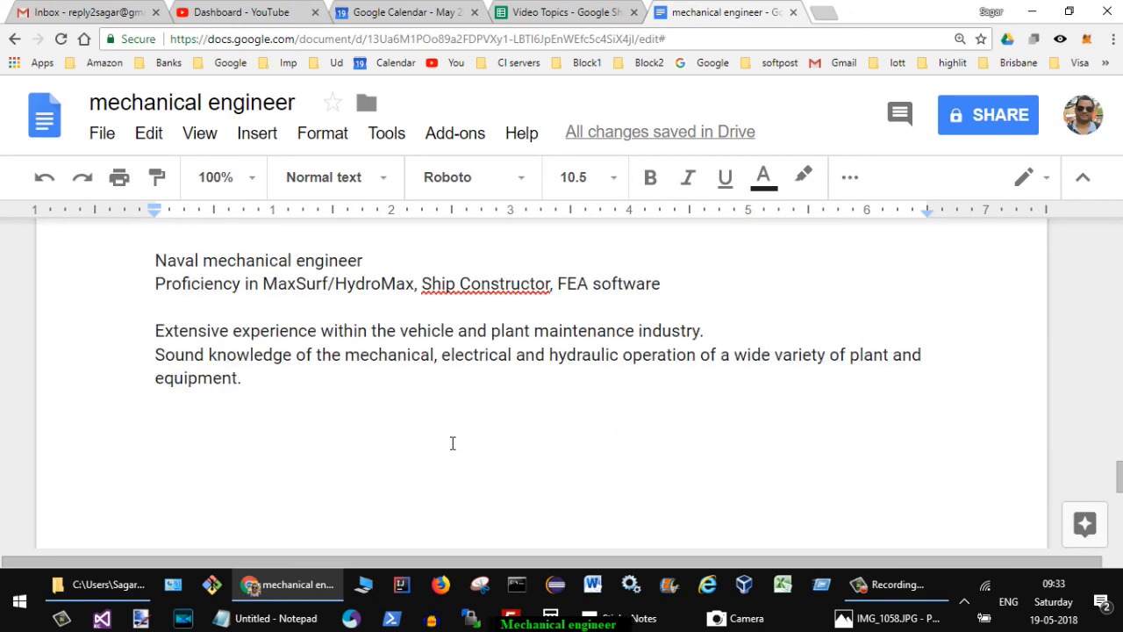
{"action": "mouse_move", "coordinate": [359, 320]}
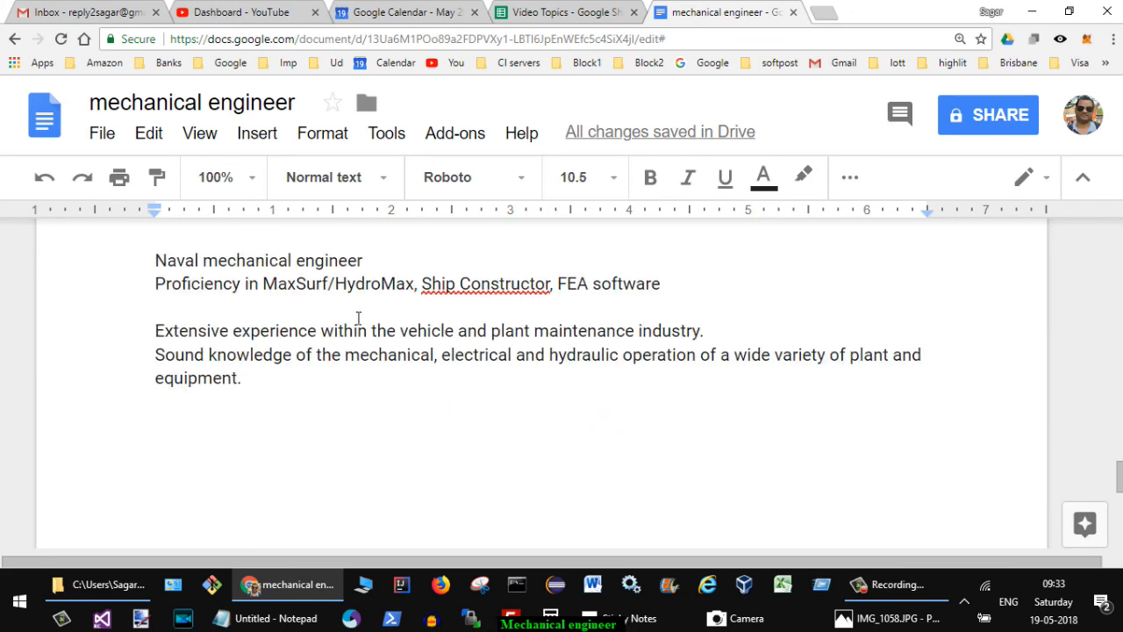
{"action": "mouse_move", "coordinate": [365, 402]}
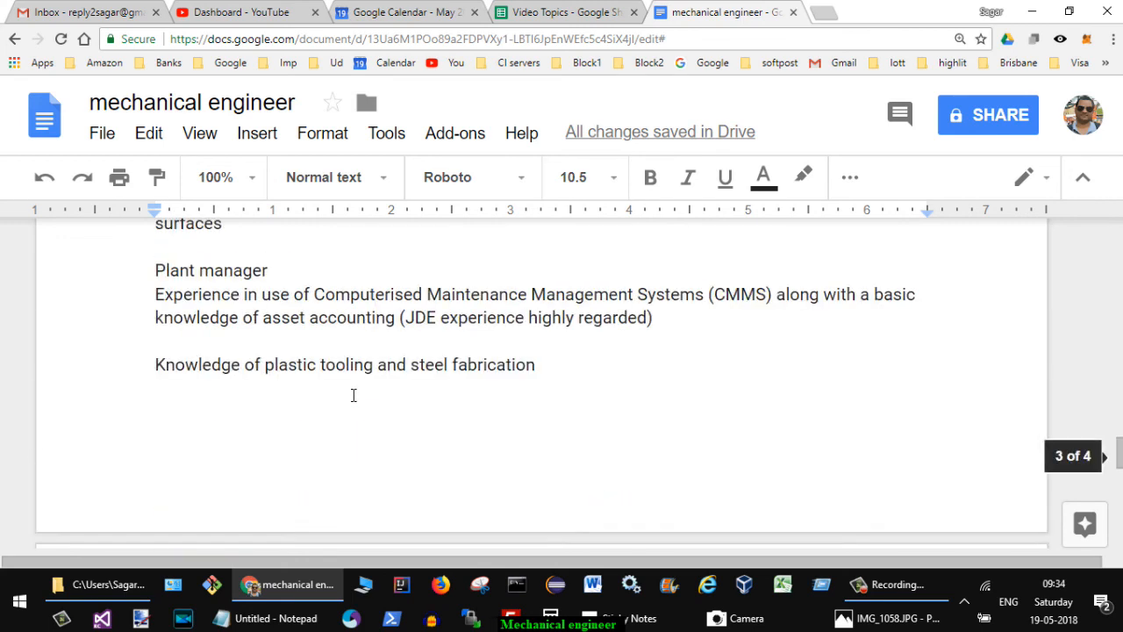
{"action": "scroll", "scroll_direction": "down", "scroll_amount": 3}
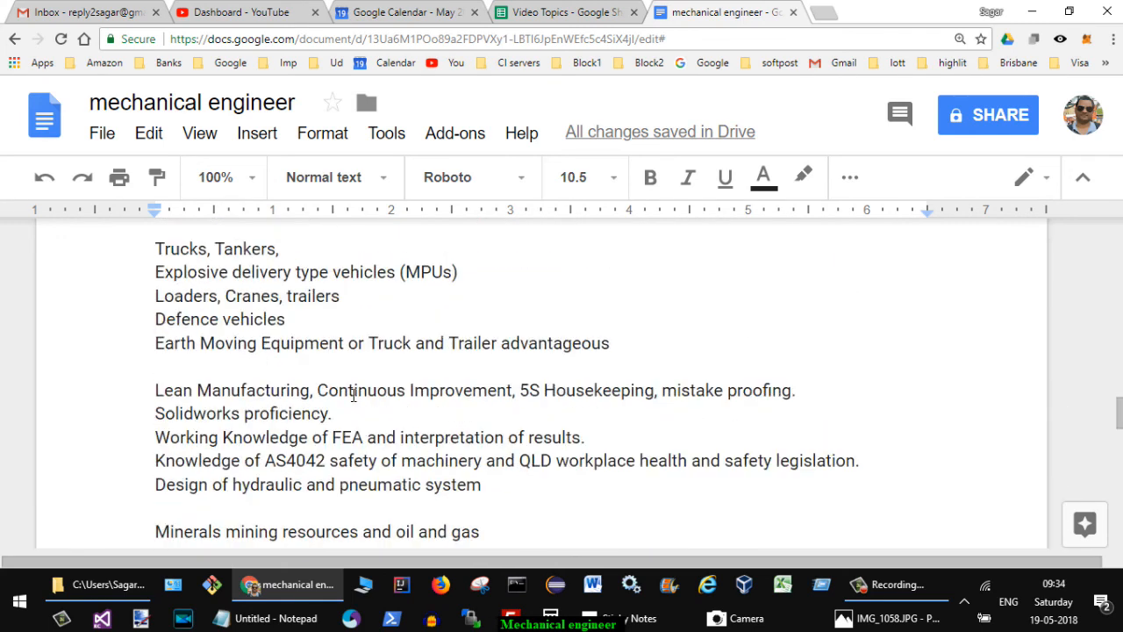
{"action": "scroll", "scroll_direction": "down", "scroll_amount": 3}
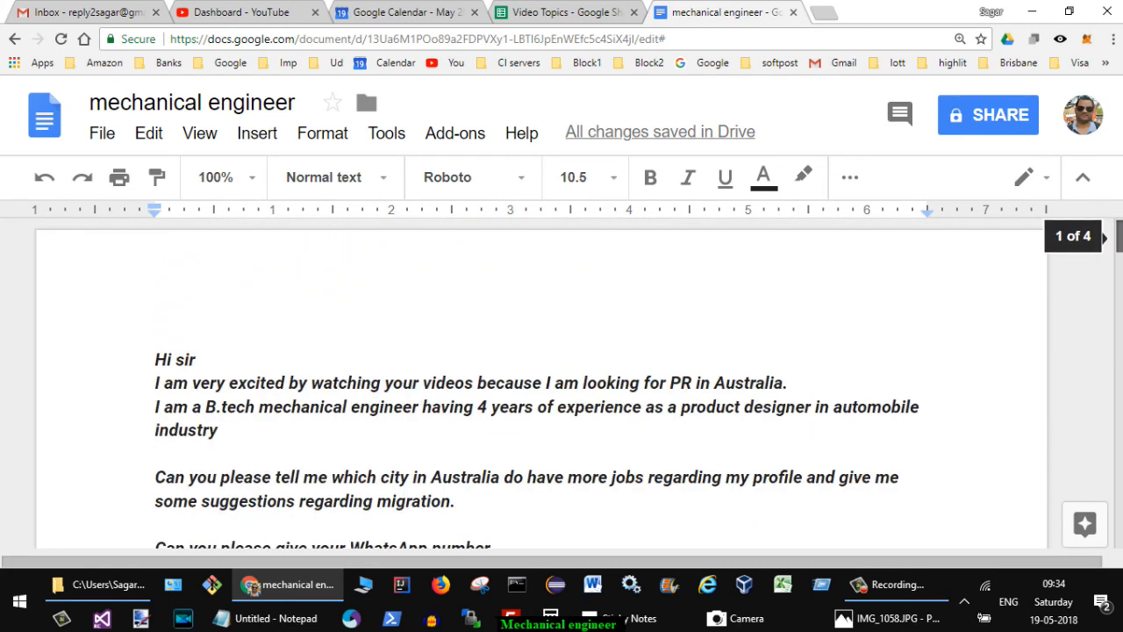
{"action": "scroll", "scroll_direction": "down", "scroll_amount": 3}
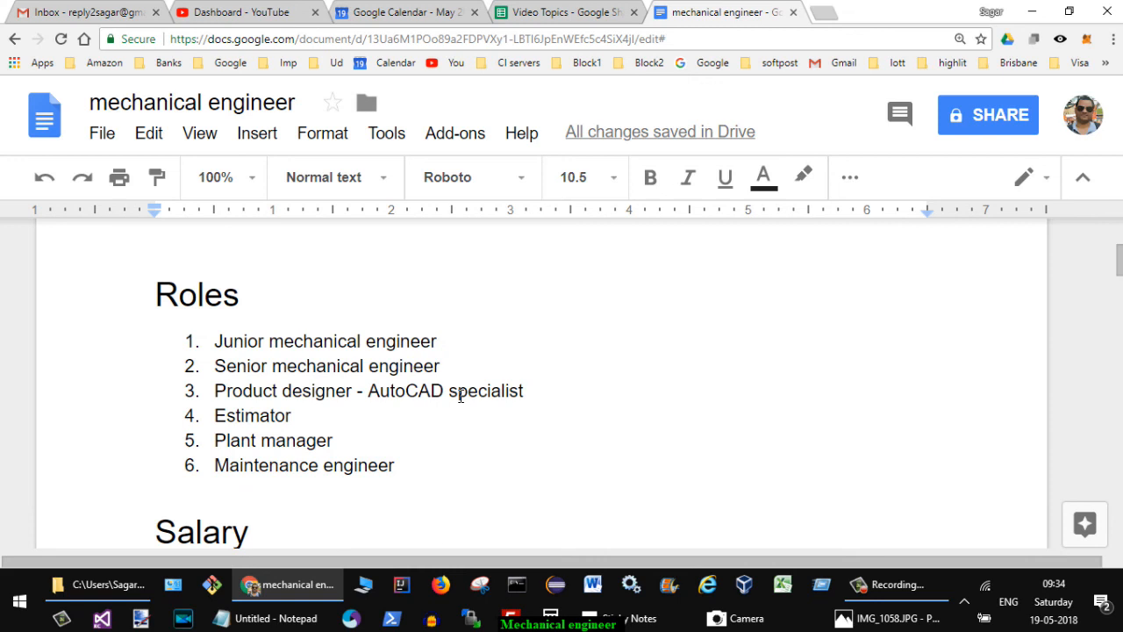
{"action": "mouse_move", "coordinate": [344, 430]}
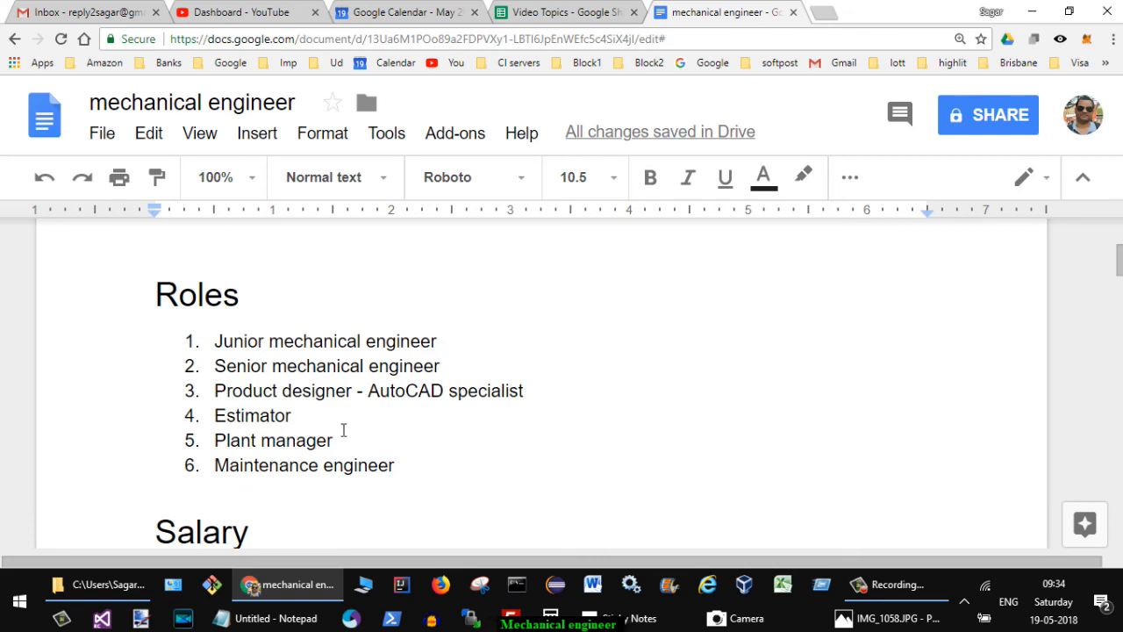
{"action": "mouse_move", "coordinate": [348, 429]}
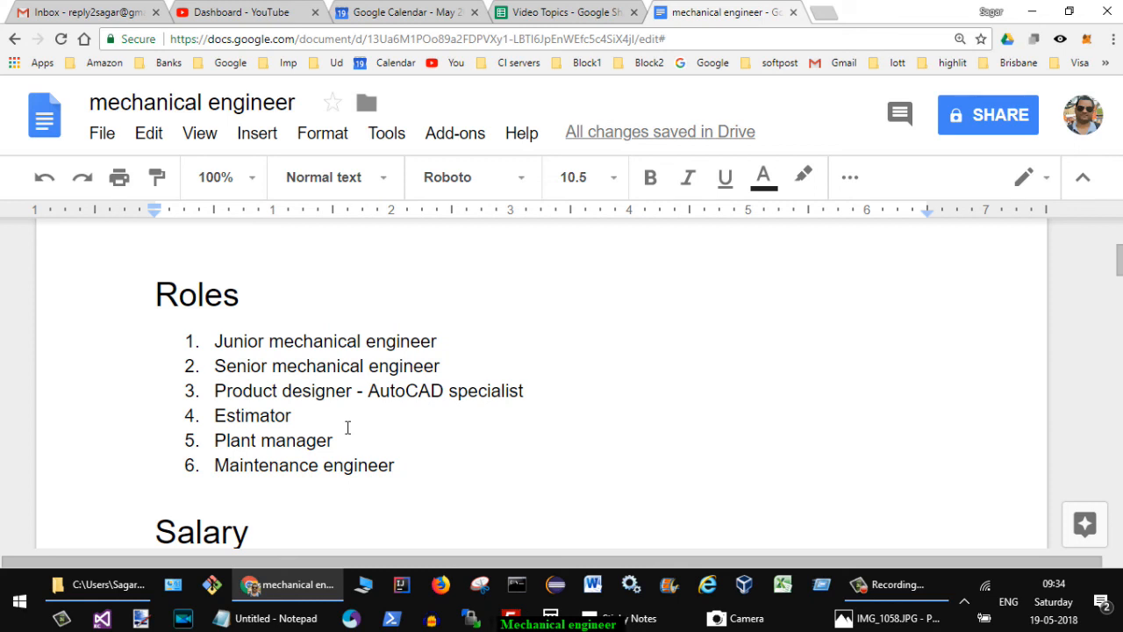
{"action": "scroll", "scroll_direction": "down", "scroll_amount": 3}
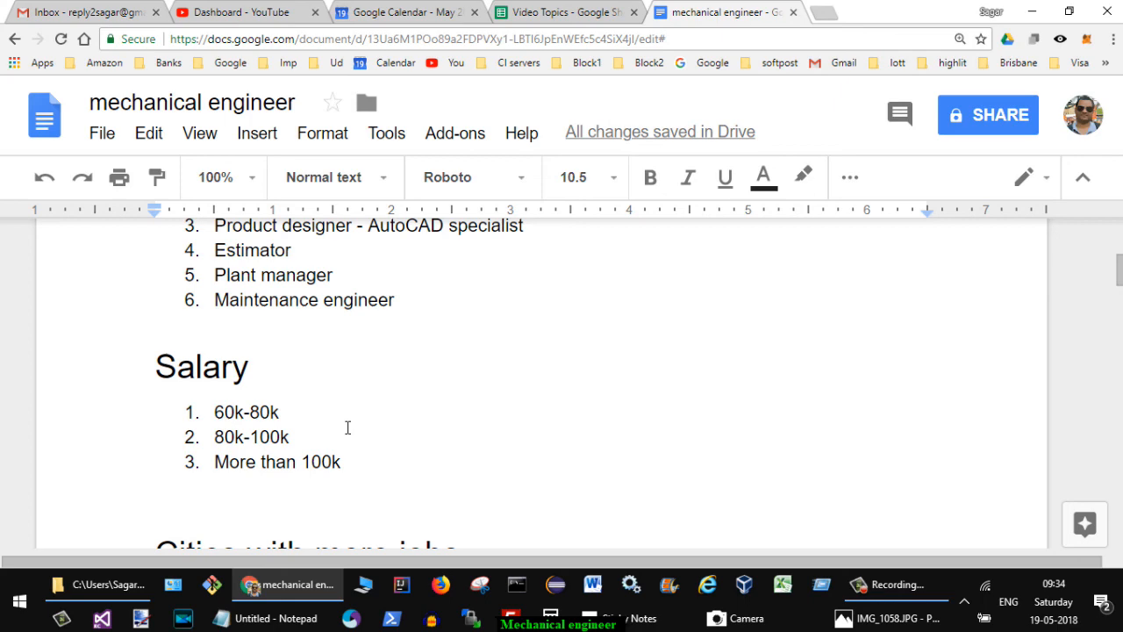